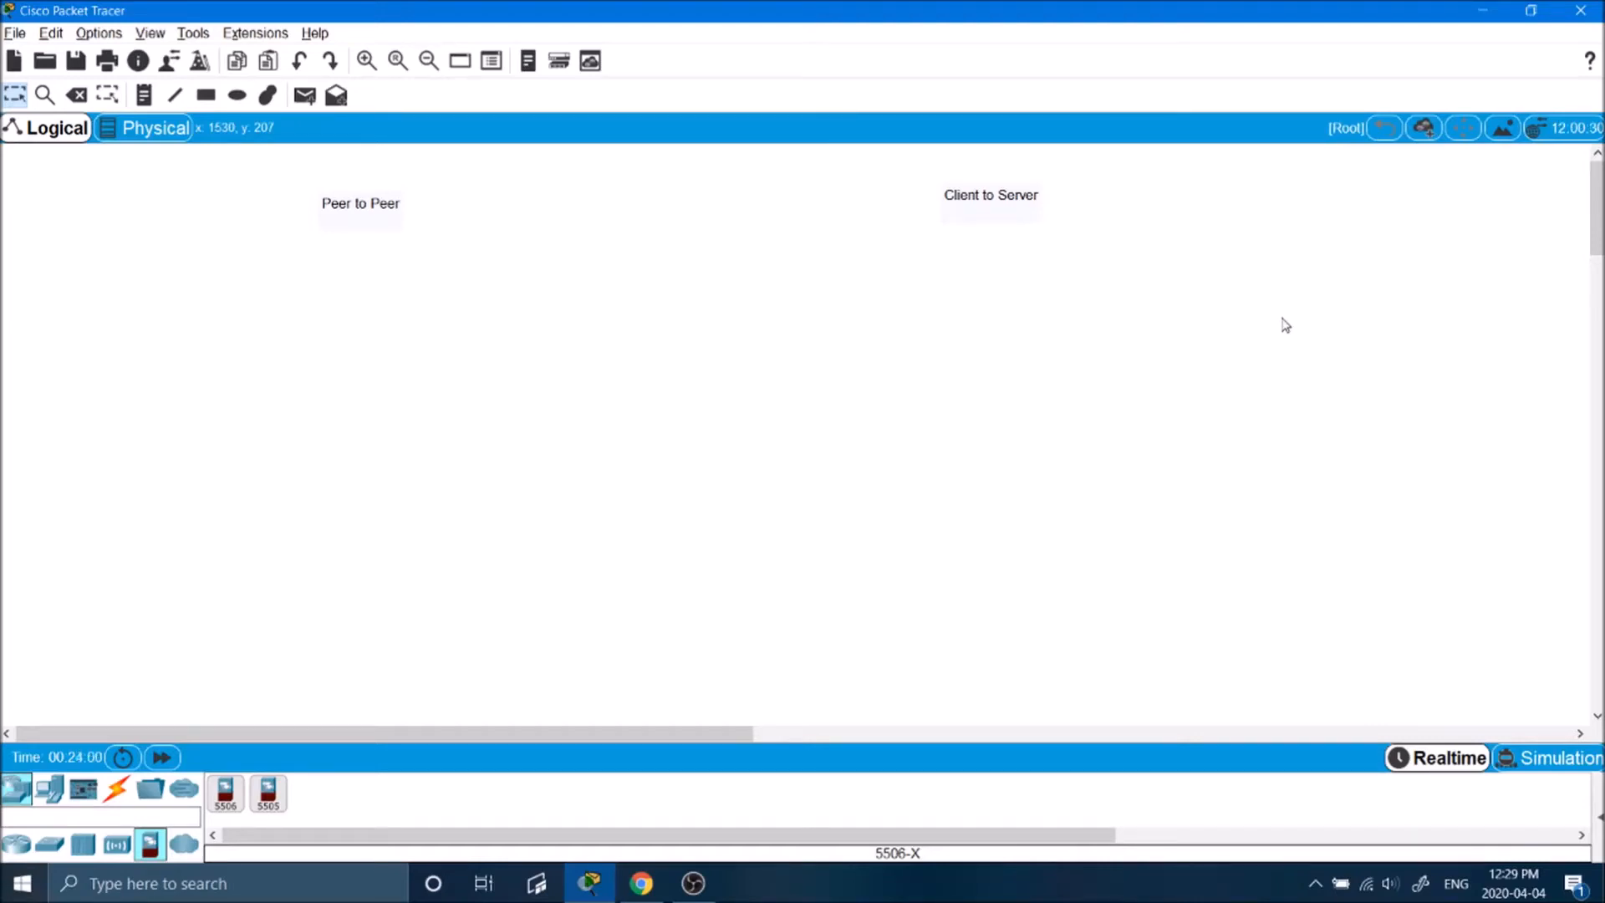
{"action": "mouse_move", "coordinate": [359, 200]}
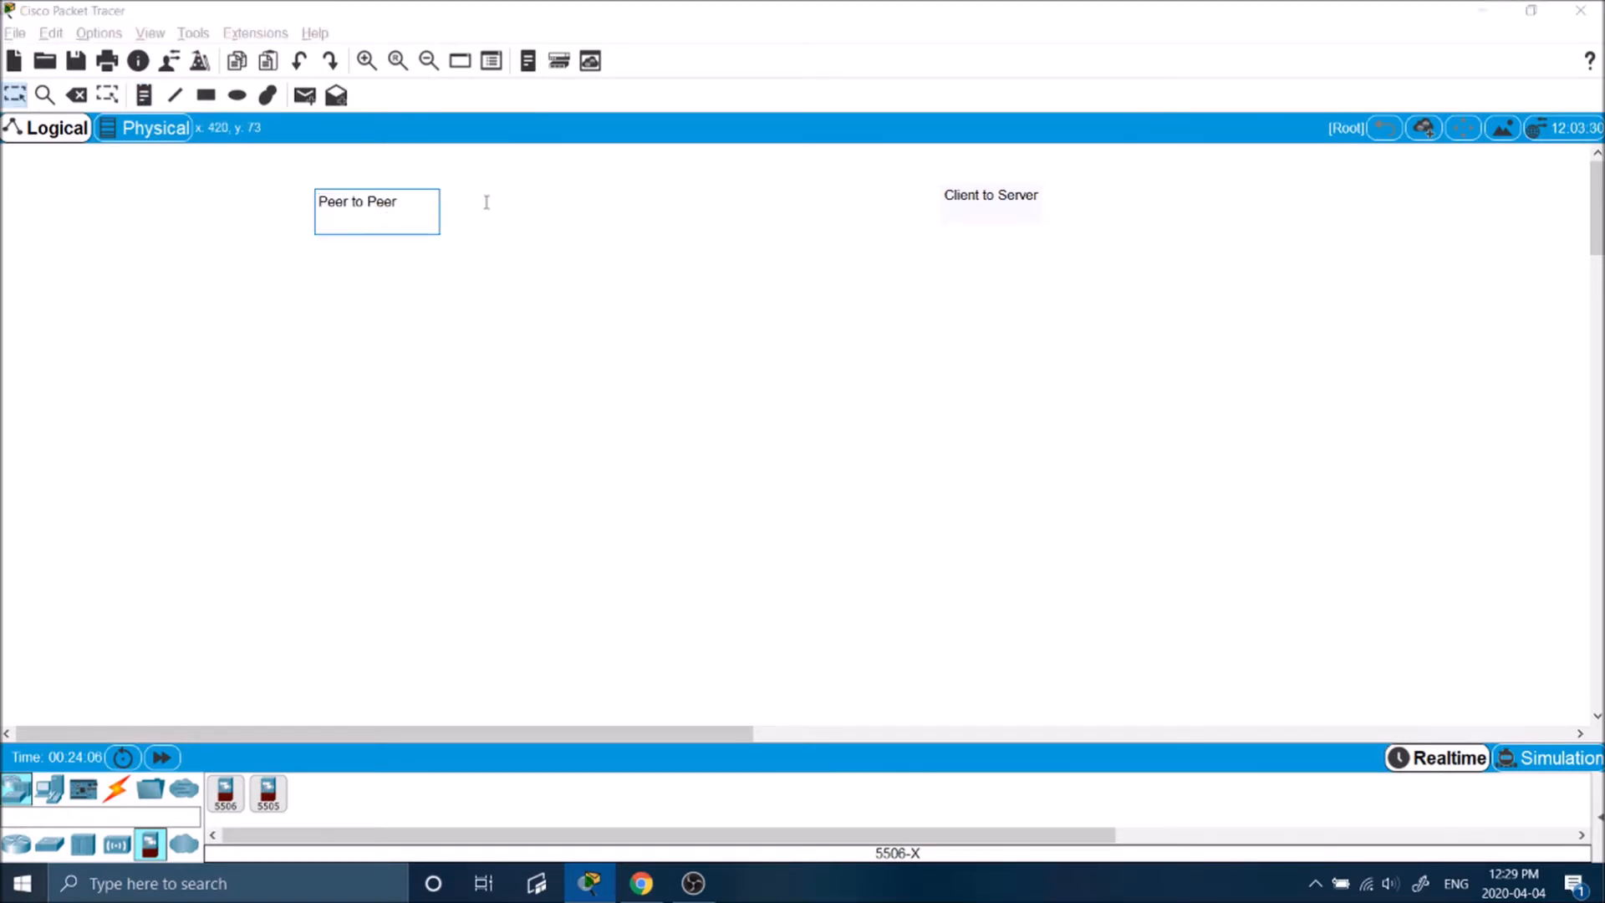
Step: Type the note lines 'Workgroup', 'Domain', 'Centralized Authentication' and 'No Centralized Authentication'
{"action": "type", "text": "Wo"}
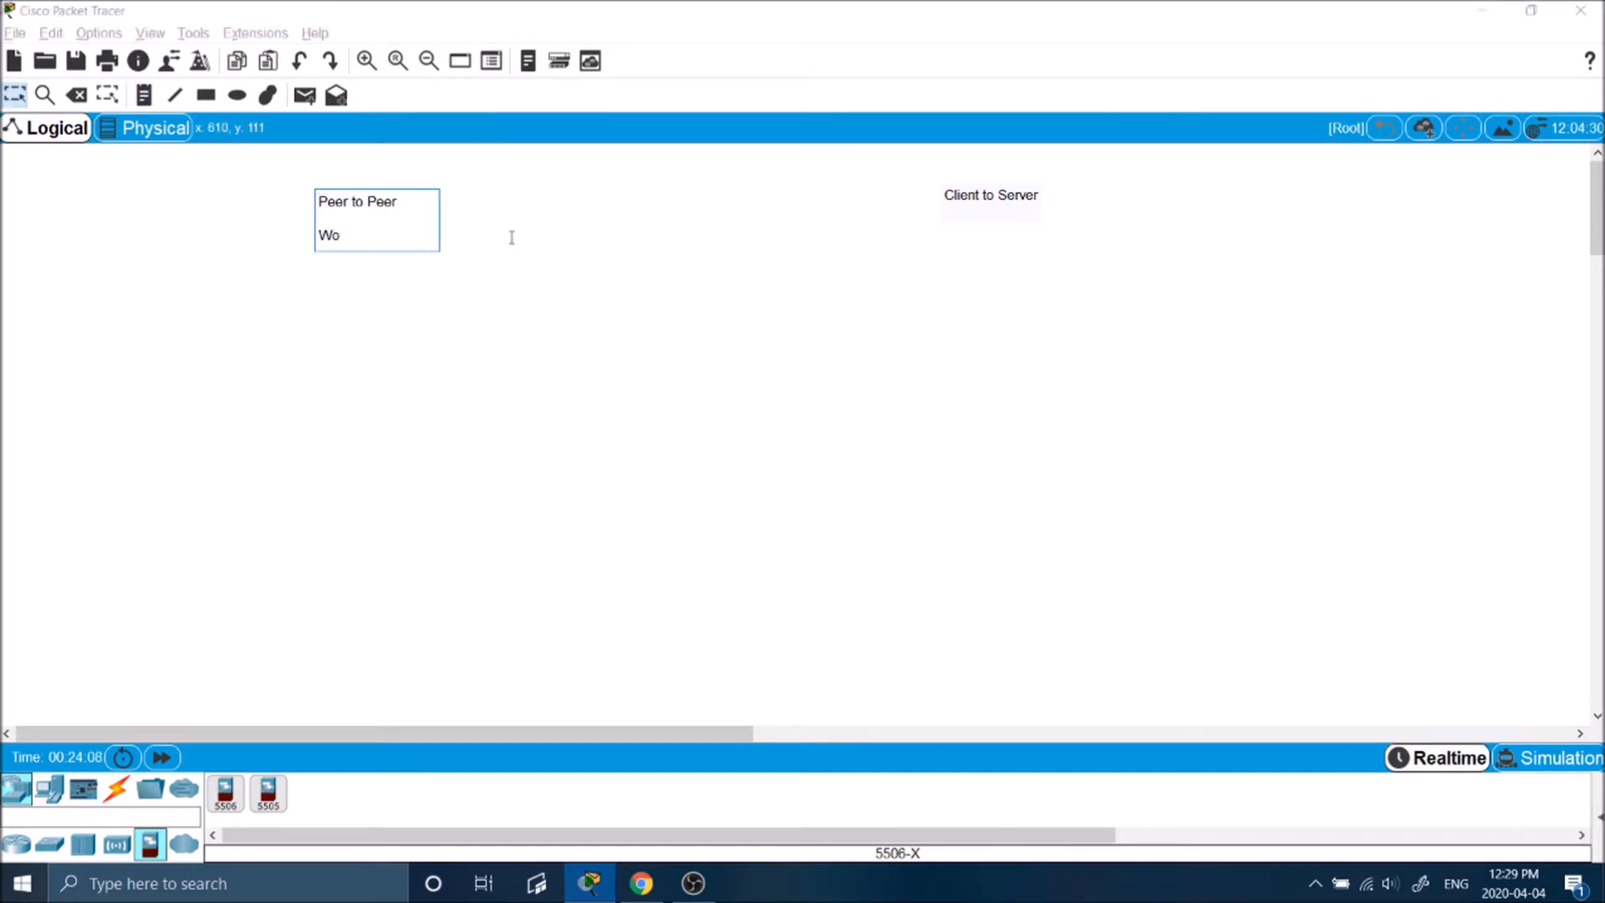
{"action": "type", "text": "rkgroup"}
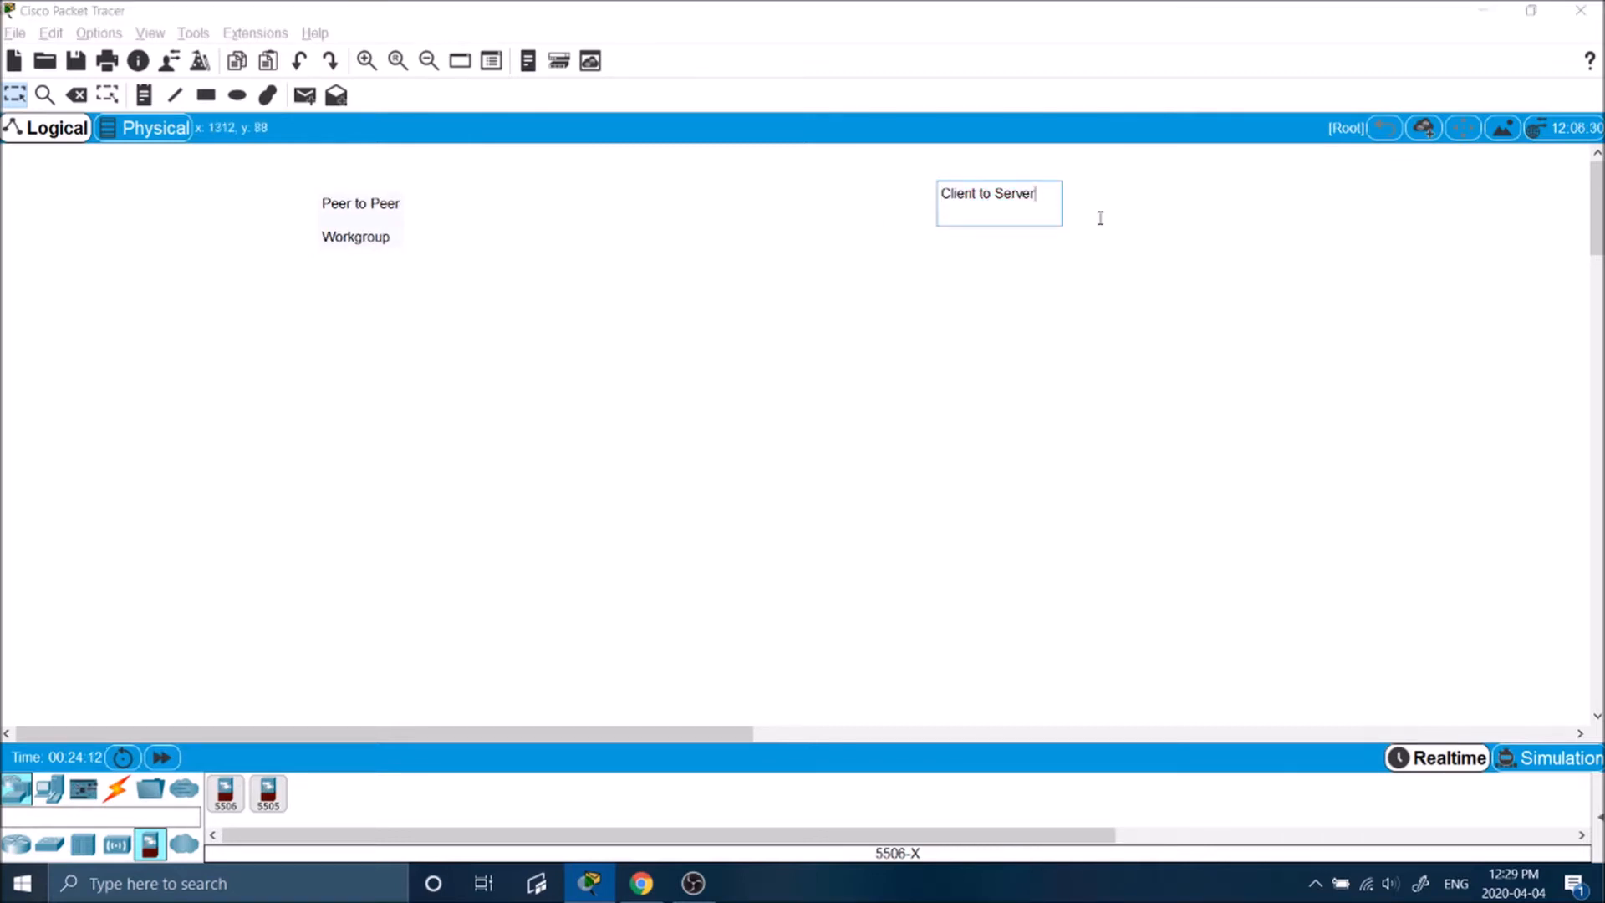
{"action": "type", "text": "Domain"}
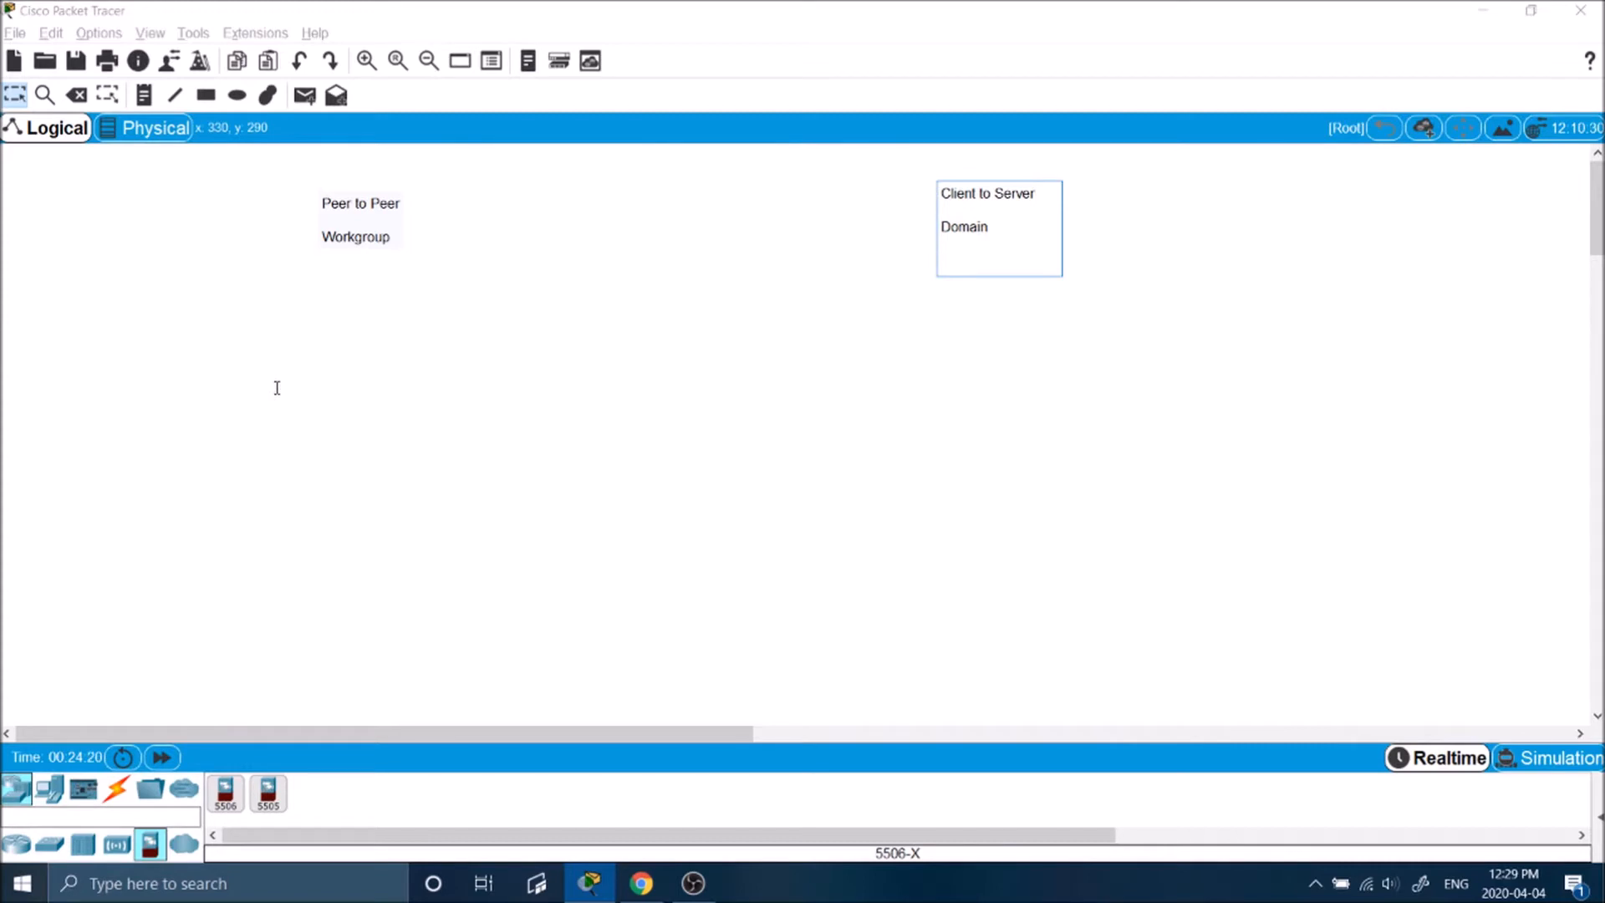
{"action": "type", "text": "C"}
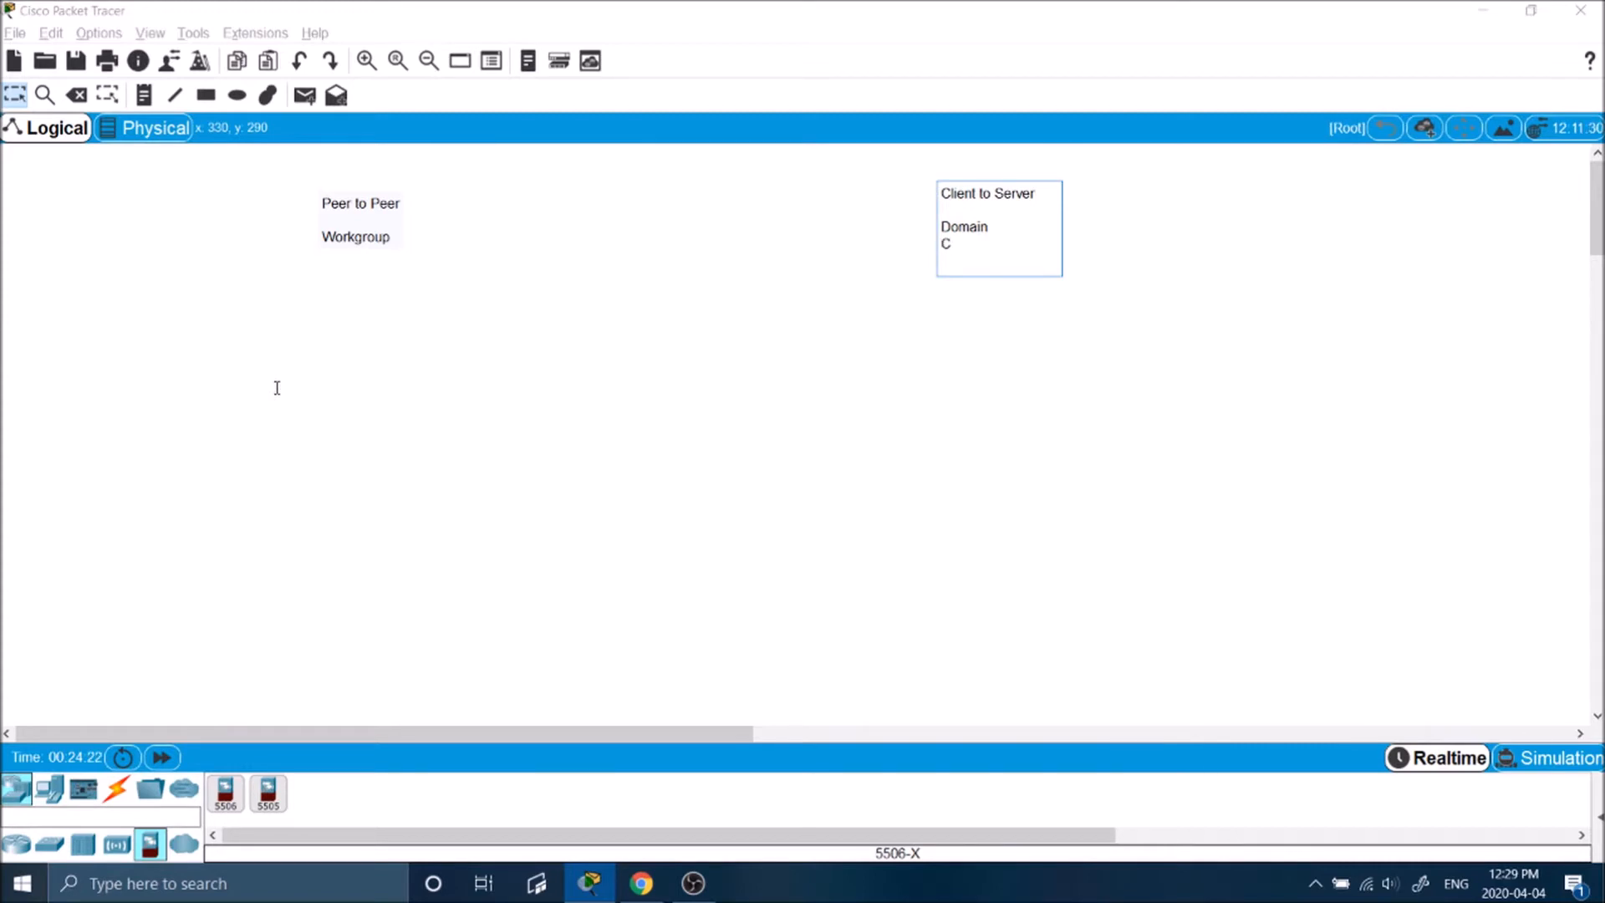
{"action": "type", "text": "entralized Authentication"}
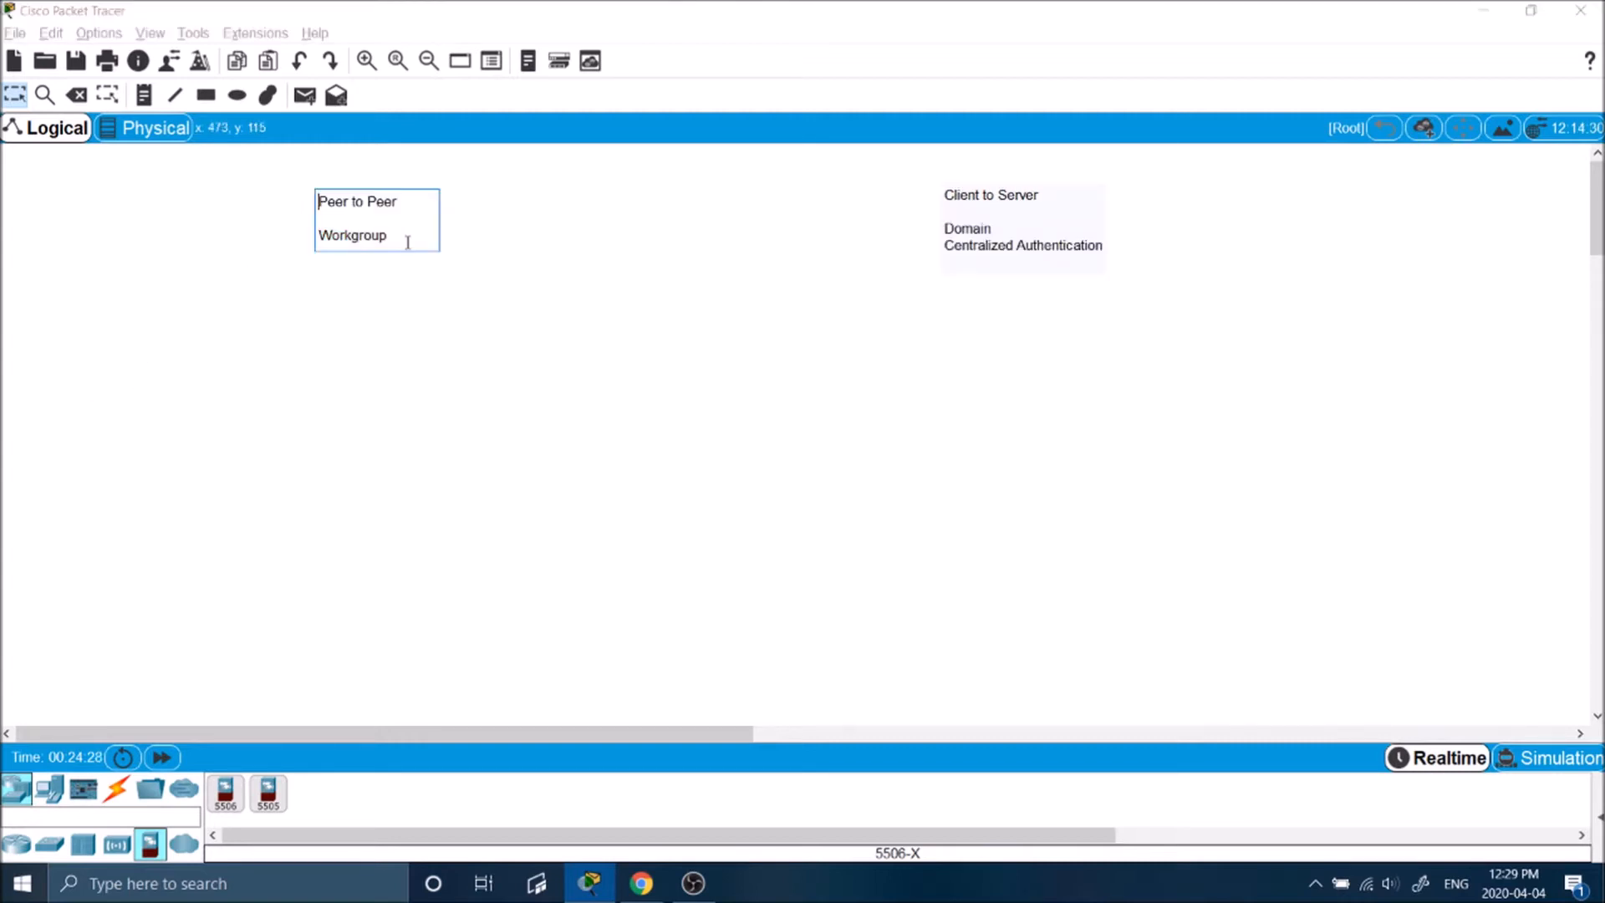
{"action": "type", "text": "No Centralized Authentication"}
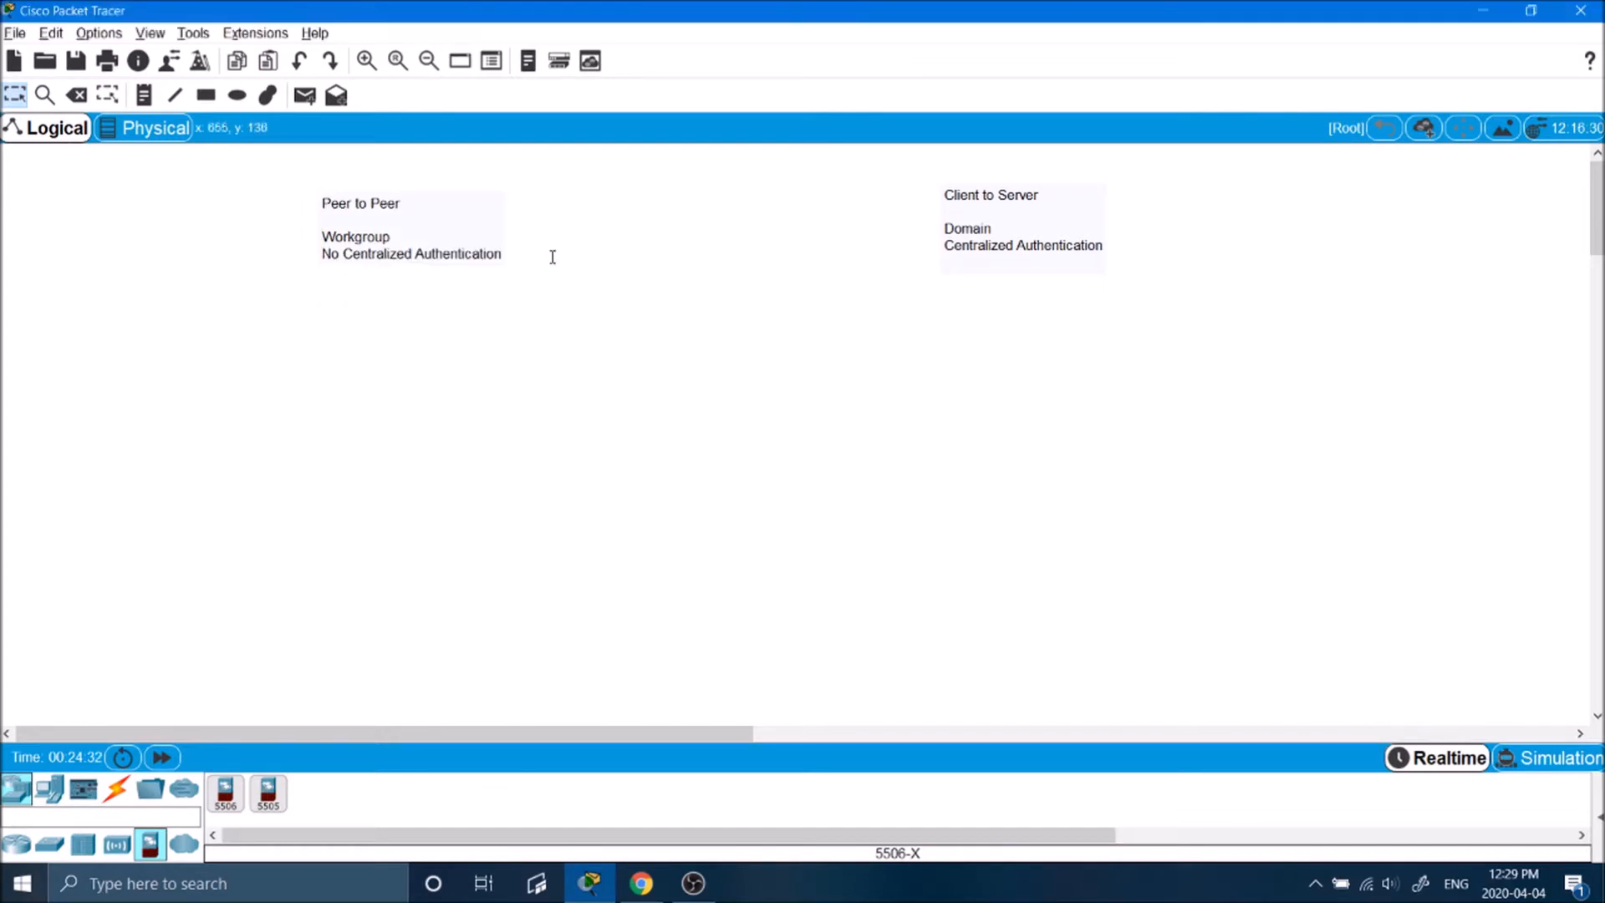
{"action": "mouse_move", "coordinate": [904, 224]}
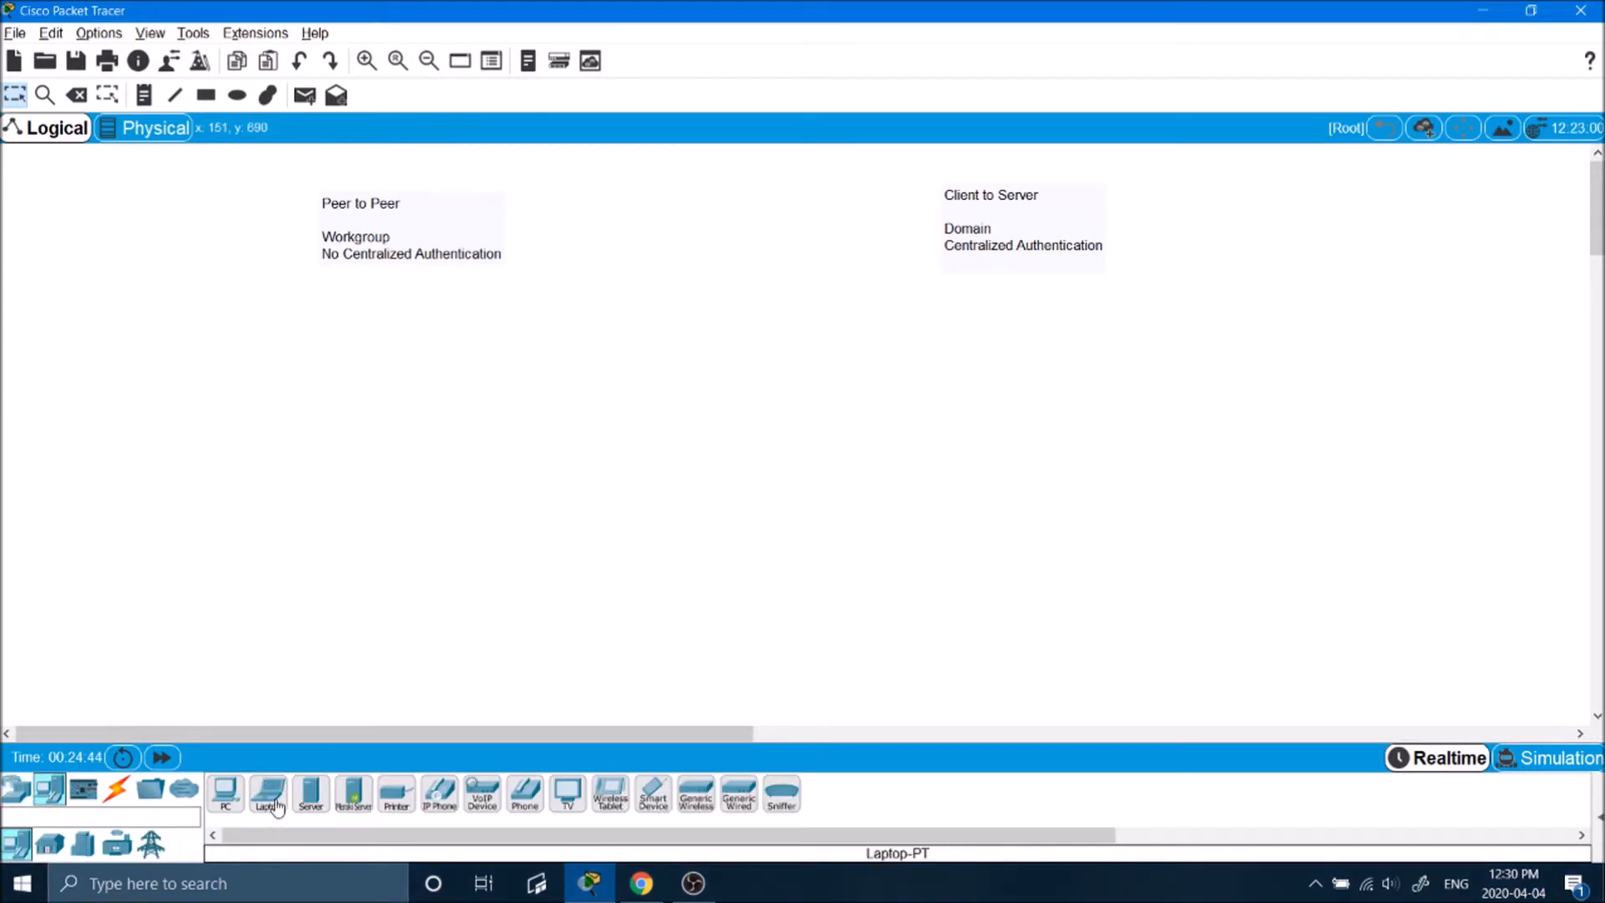
Step: Add a laptop, name the cloud 'Internet', and move the cloud slightly higher
{"action": "left_click", "coordinate": [357, 598]}
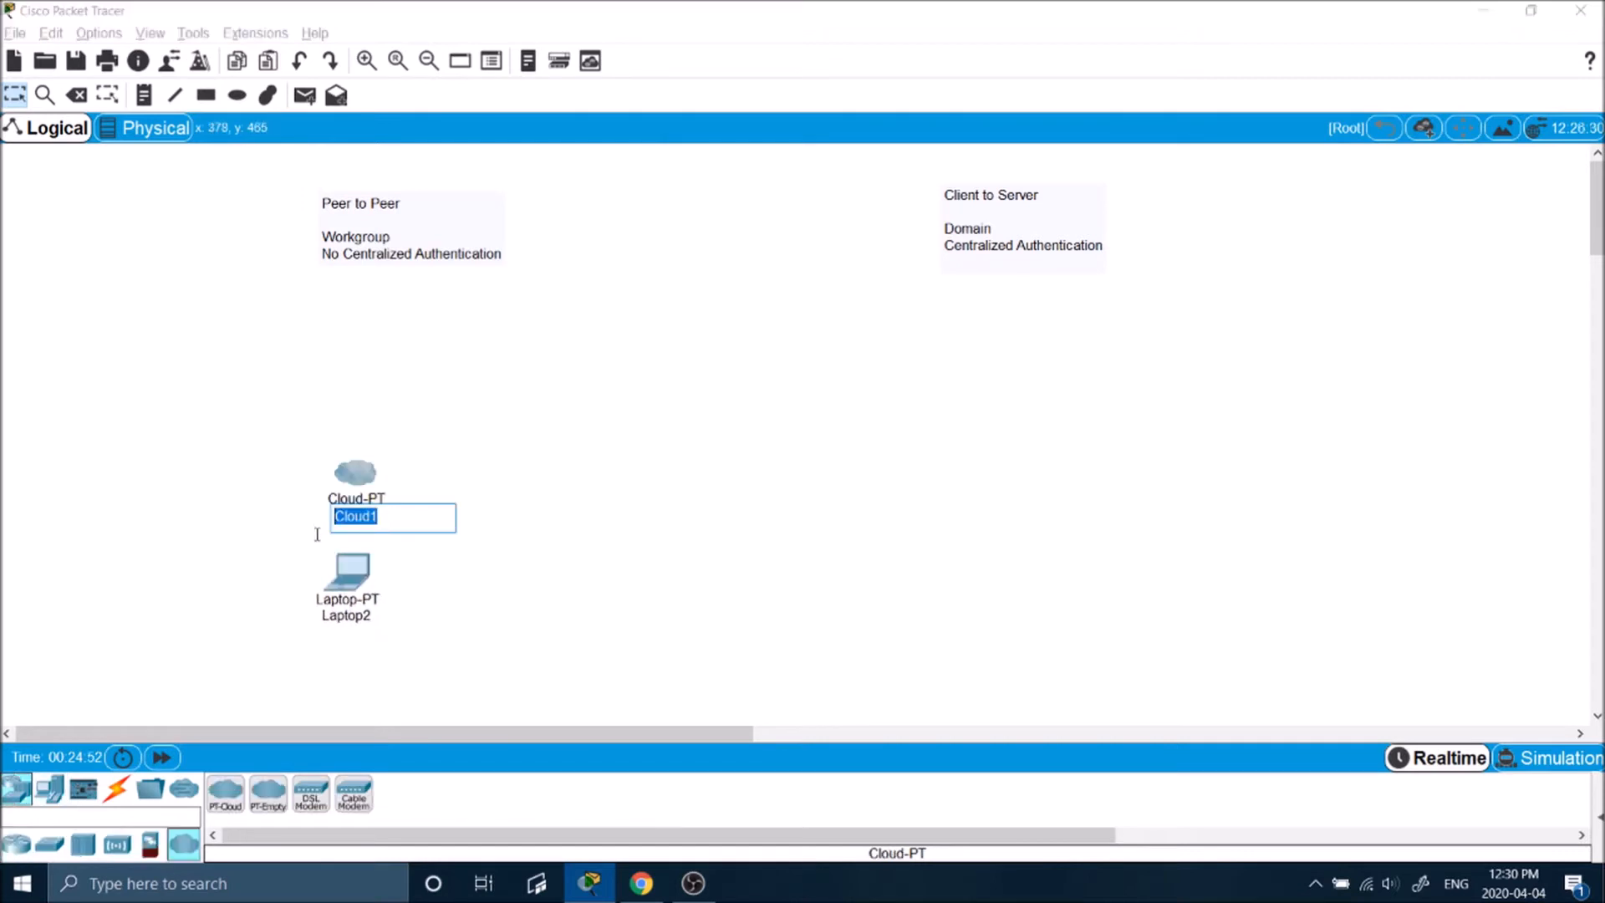
{"action": "type", "text": "Internet"}
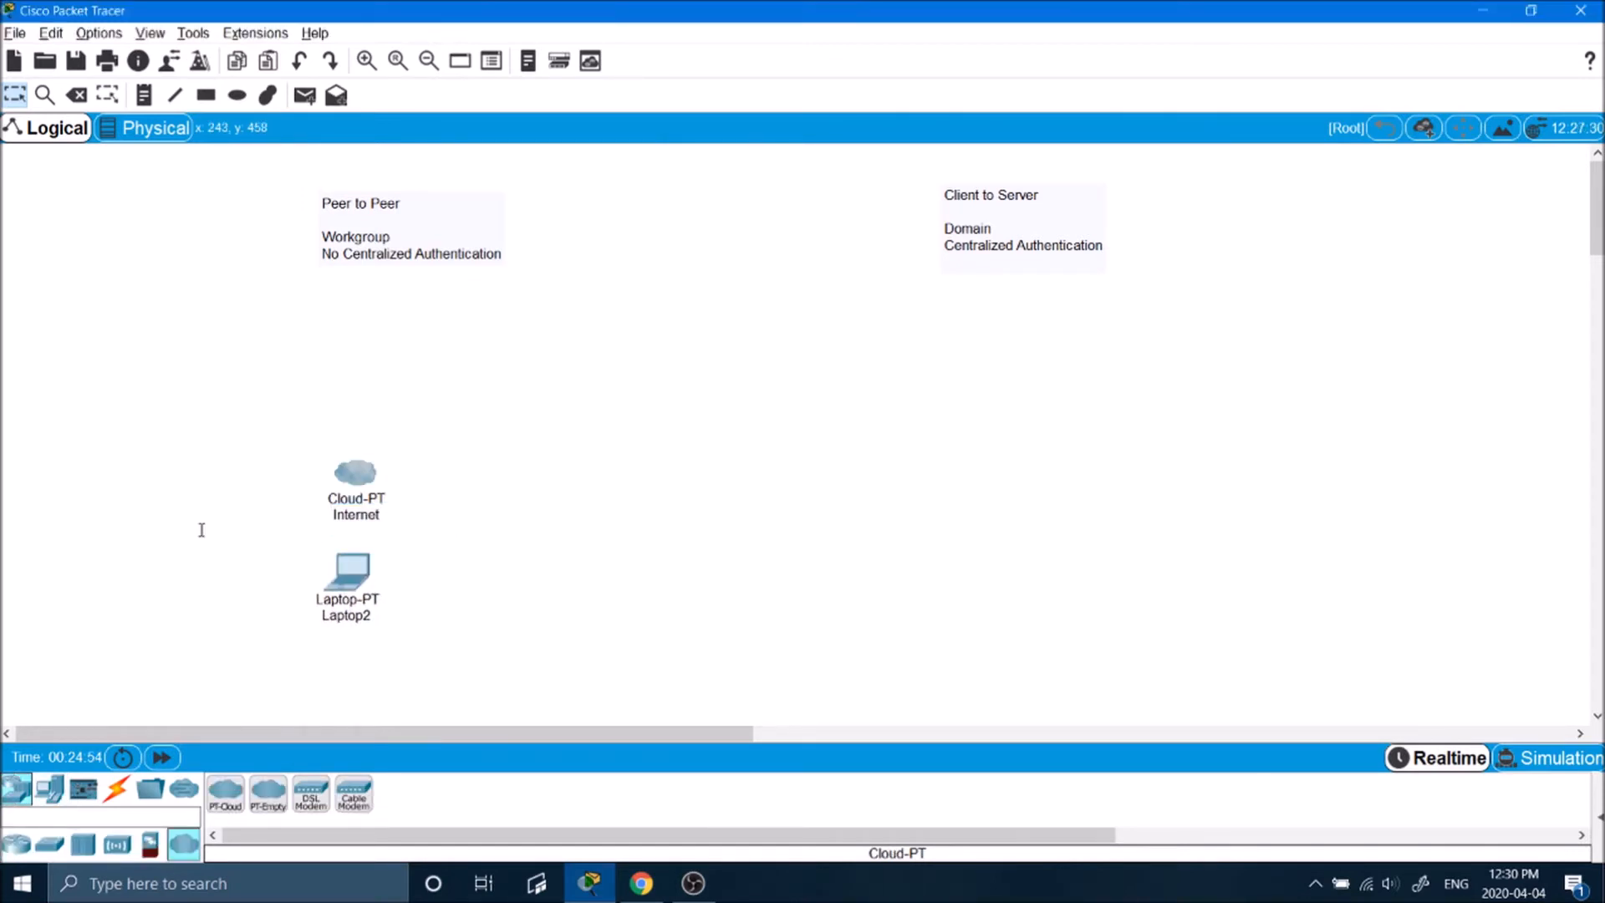
{"action": "left_click_drag", "start_coordinate": [356, 471], "coordinate": [348, 441]}
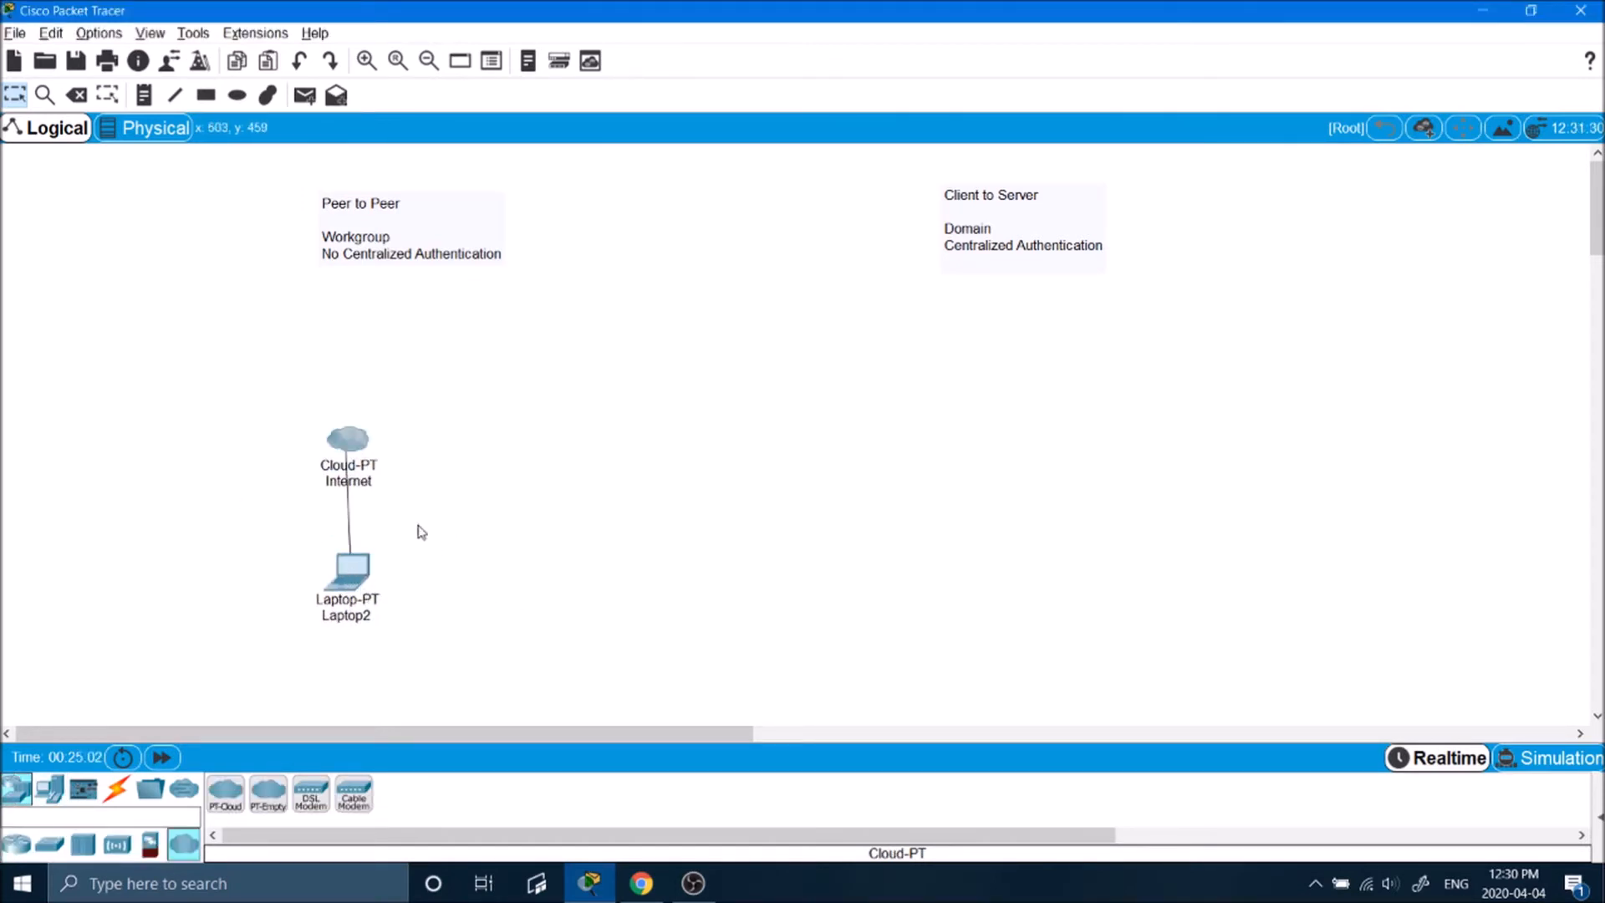
{"action": "mouse_move", "coordinate": [703, 511]}
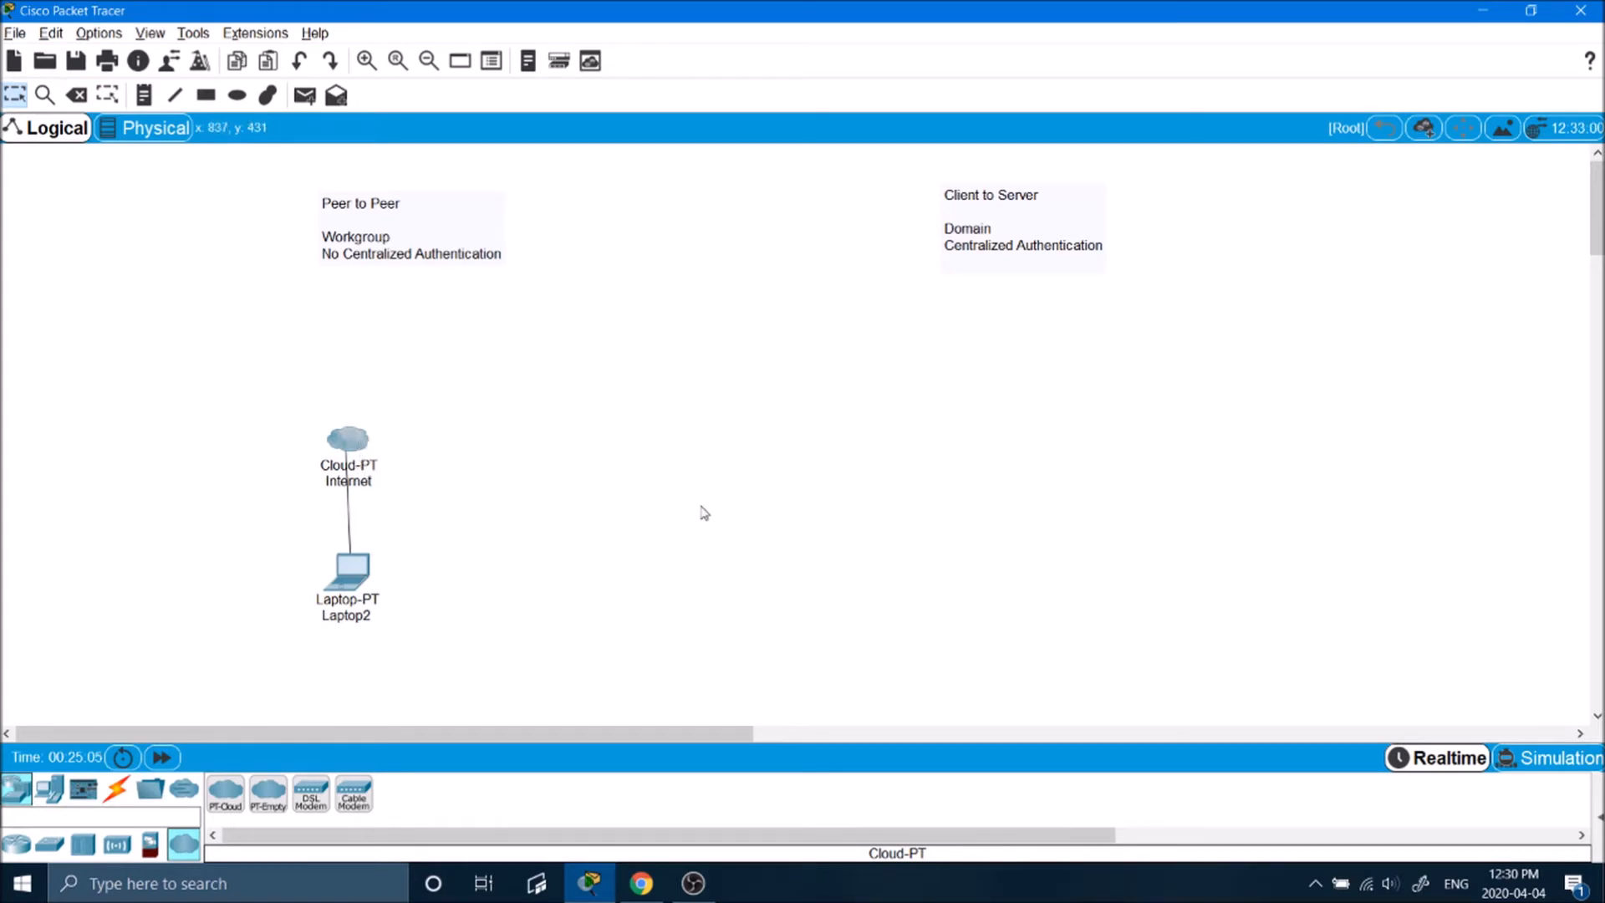
{"action": "mouse_move", "coordinate": [494, 391]}
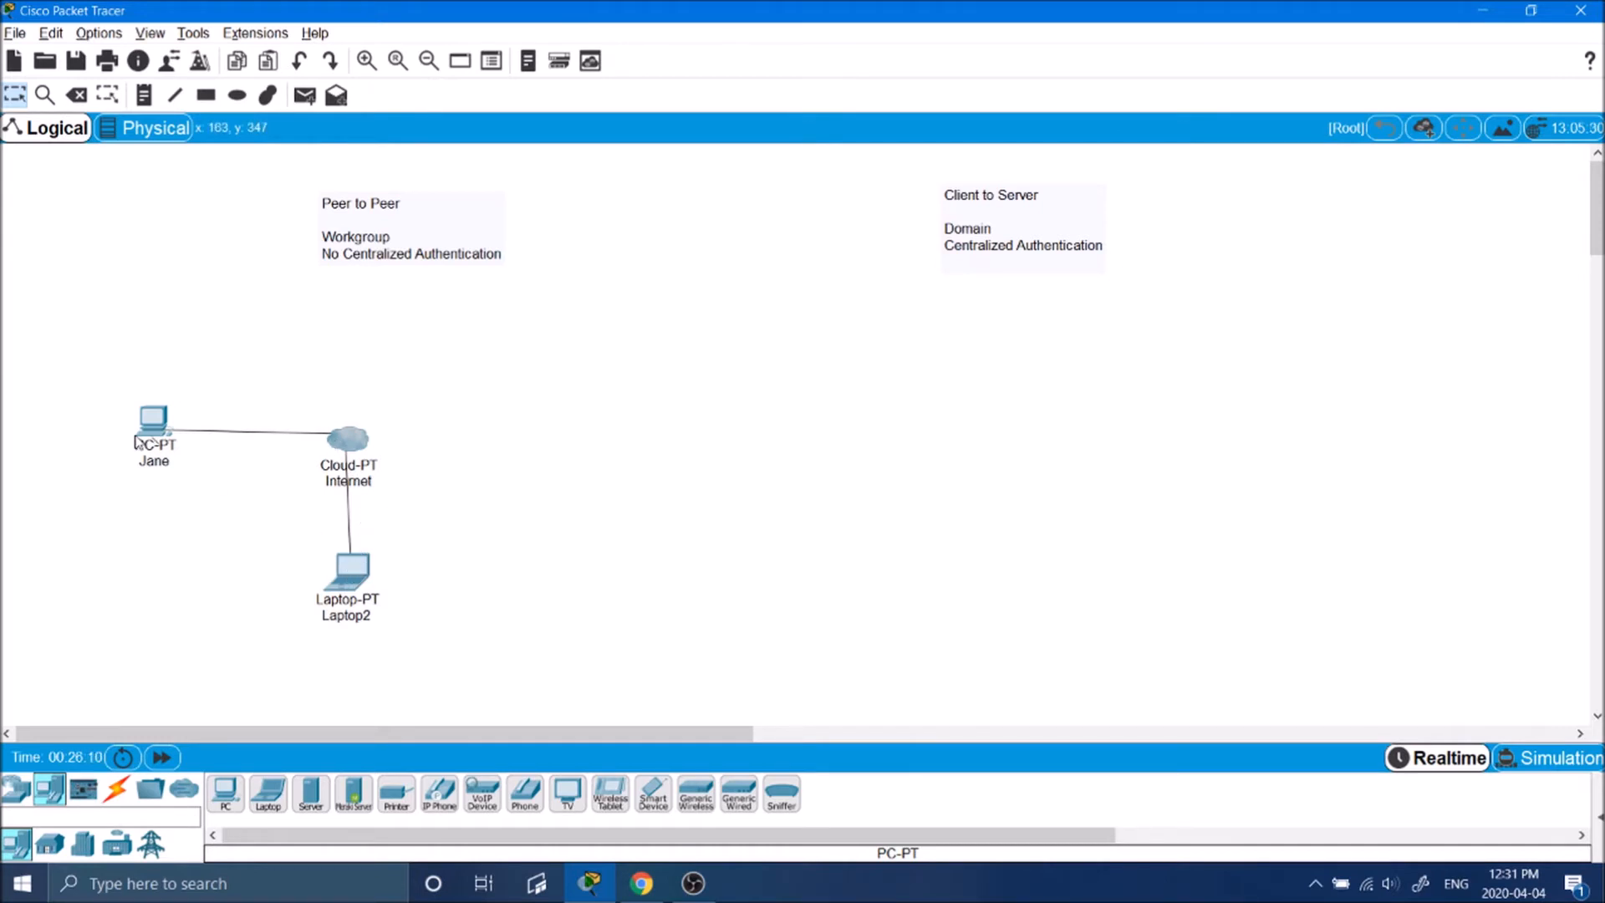
{"action": "mouse_move", "coordinate": [266, 423]}
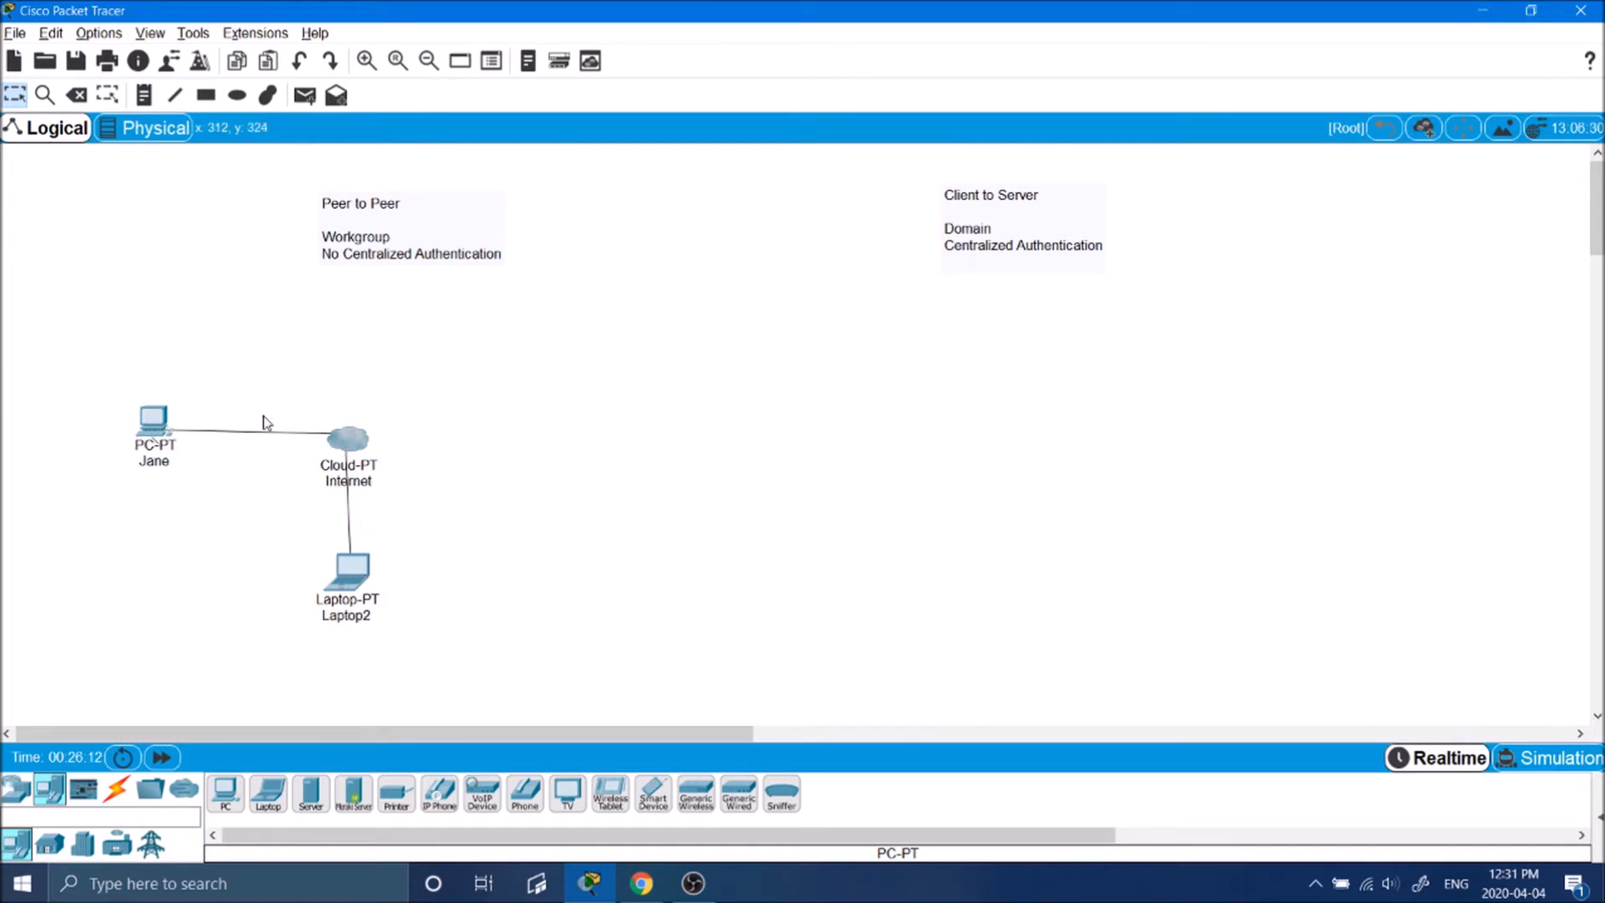
{"action": "mouse_move", "coordinate": [348, 573]}
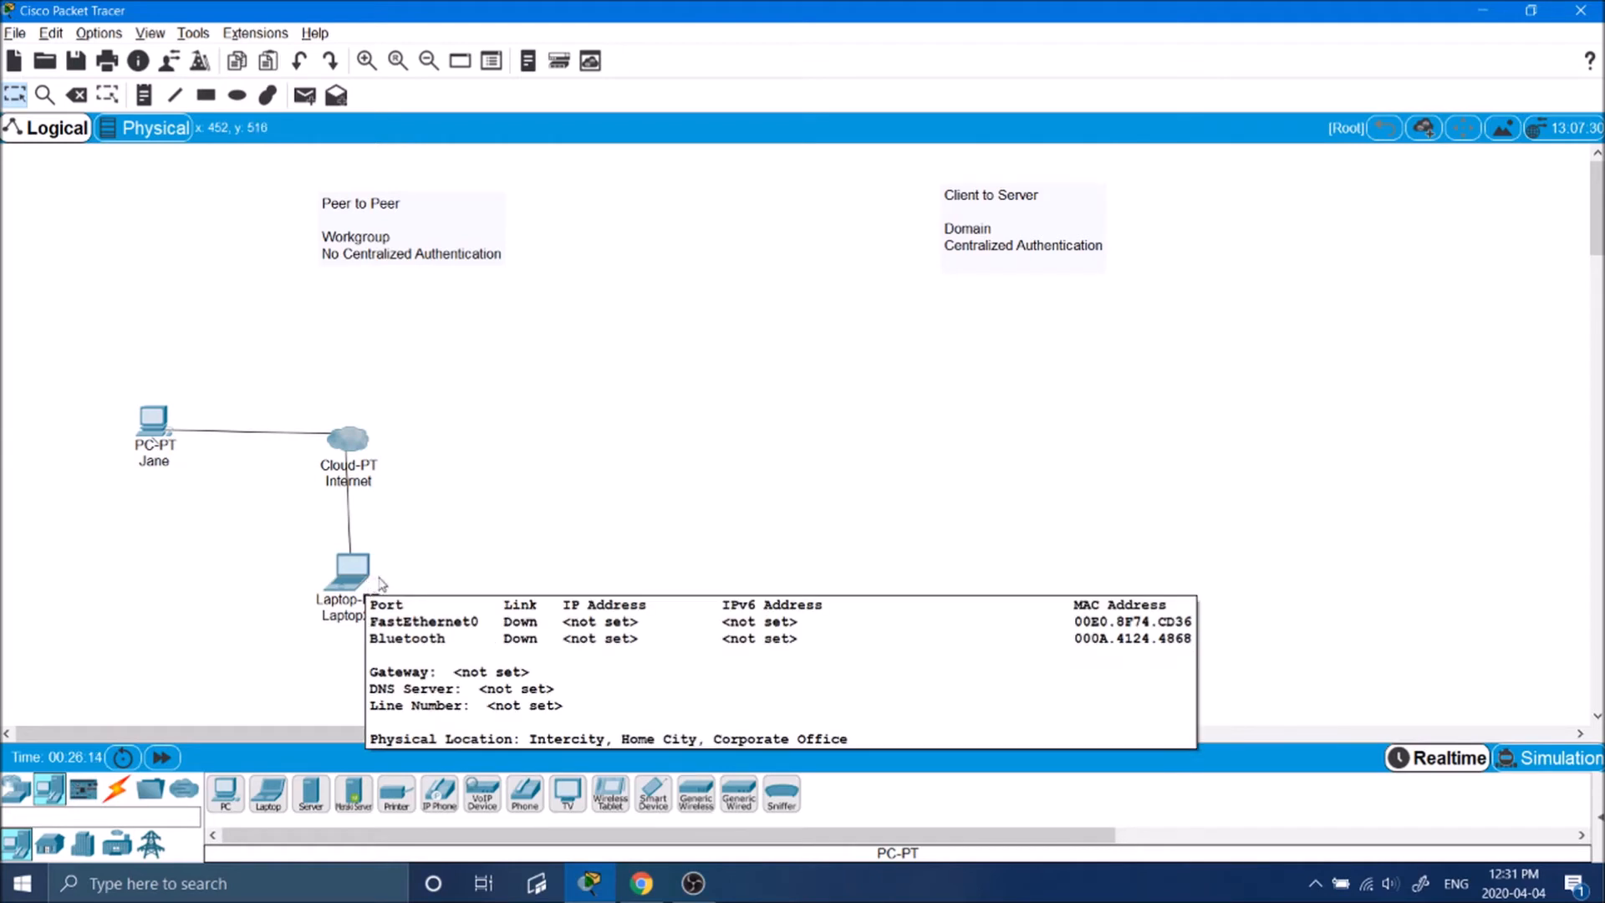
{"action": "mouse_move", "coordinate": [537, 433]}
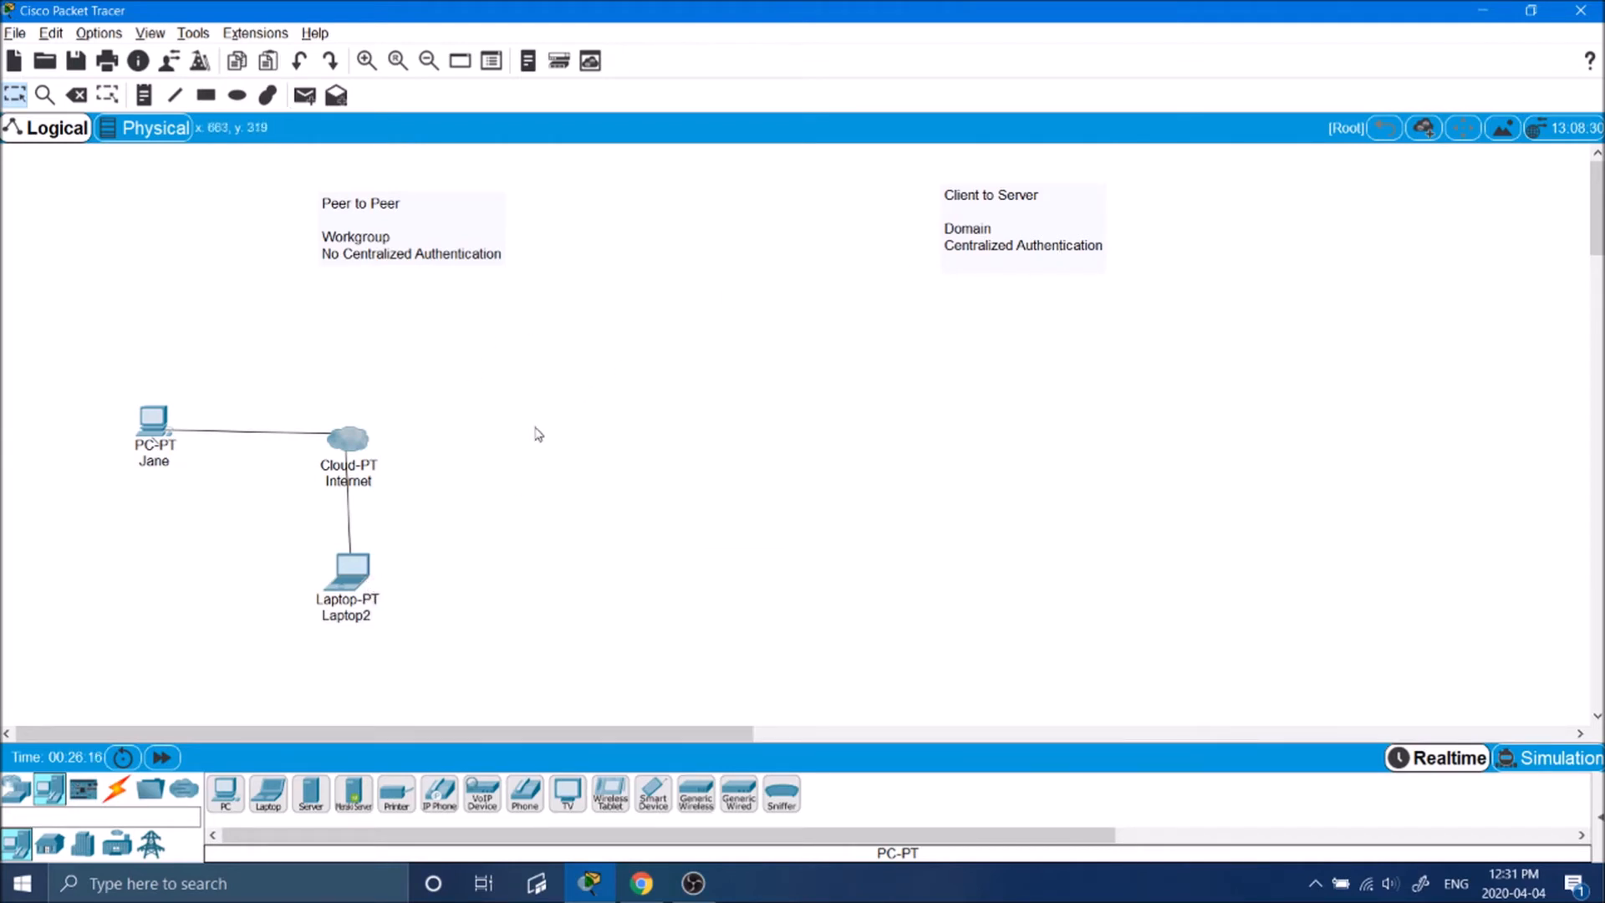
{"action": "mouse_move", "coordinate": [387, 560]}
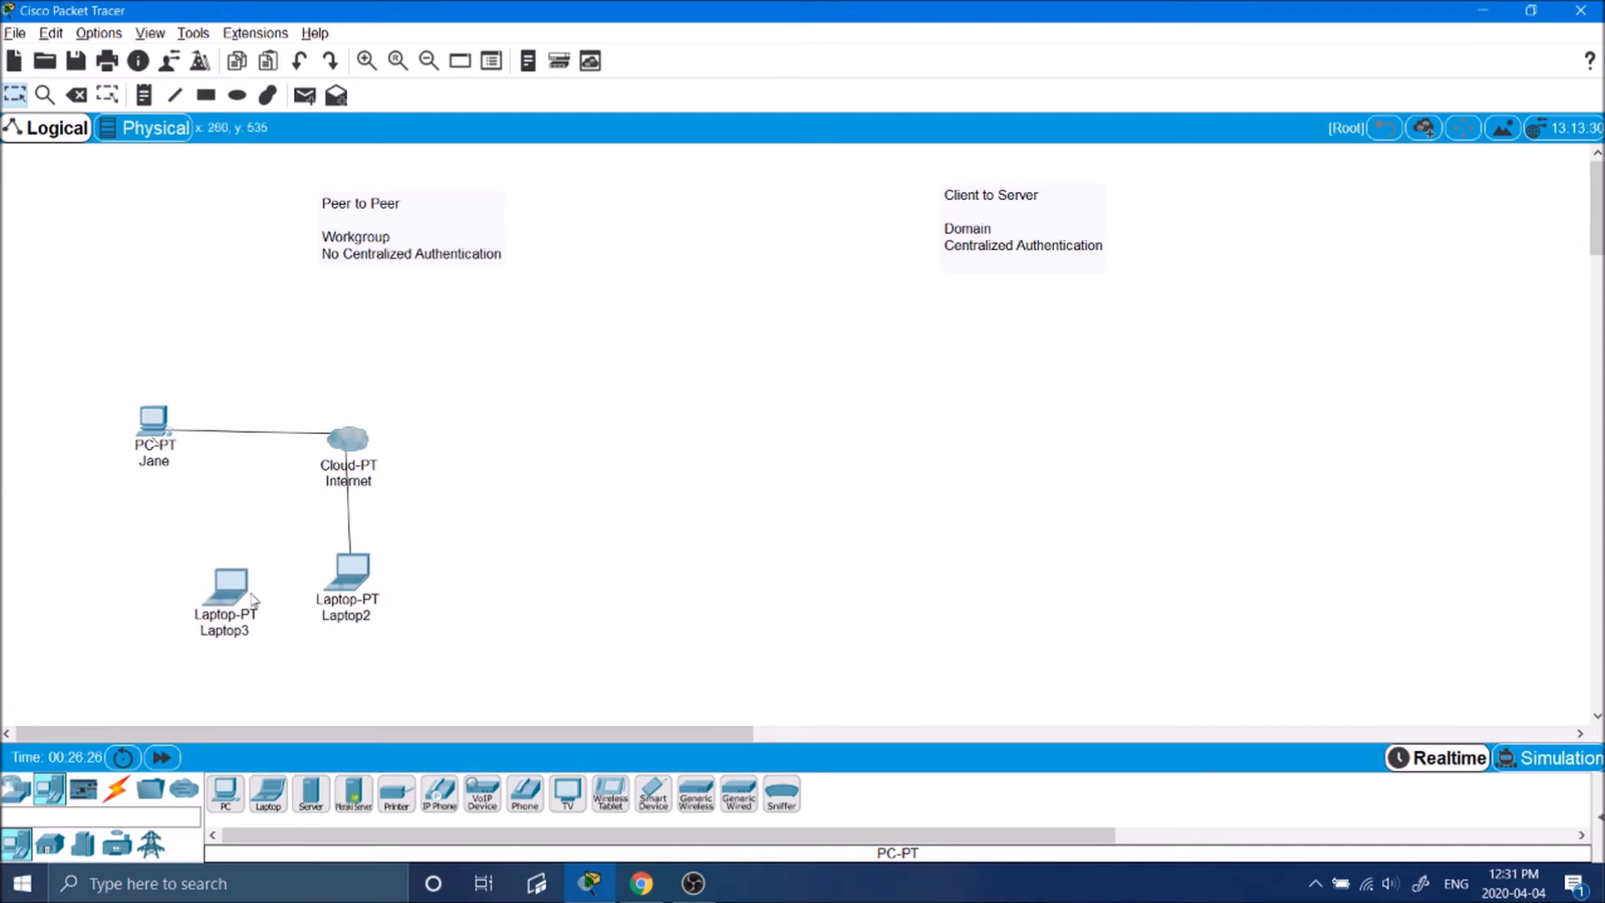
{"action": "mouse_move", "coordinate": [233, 594]}
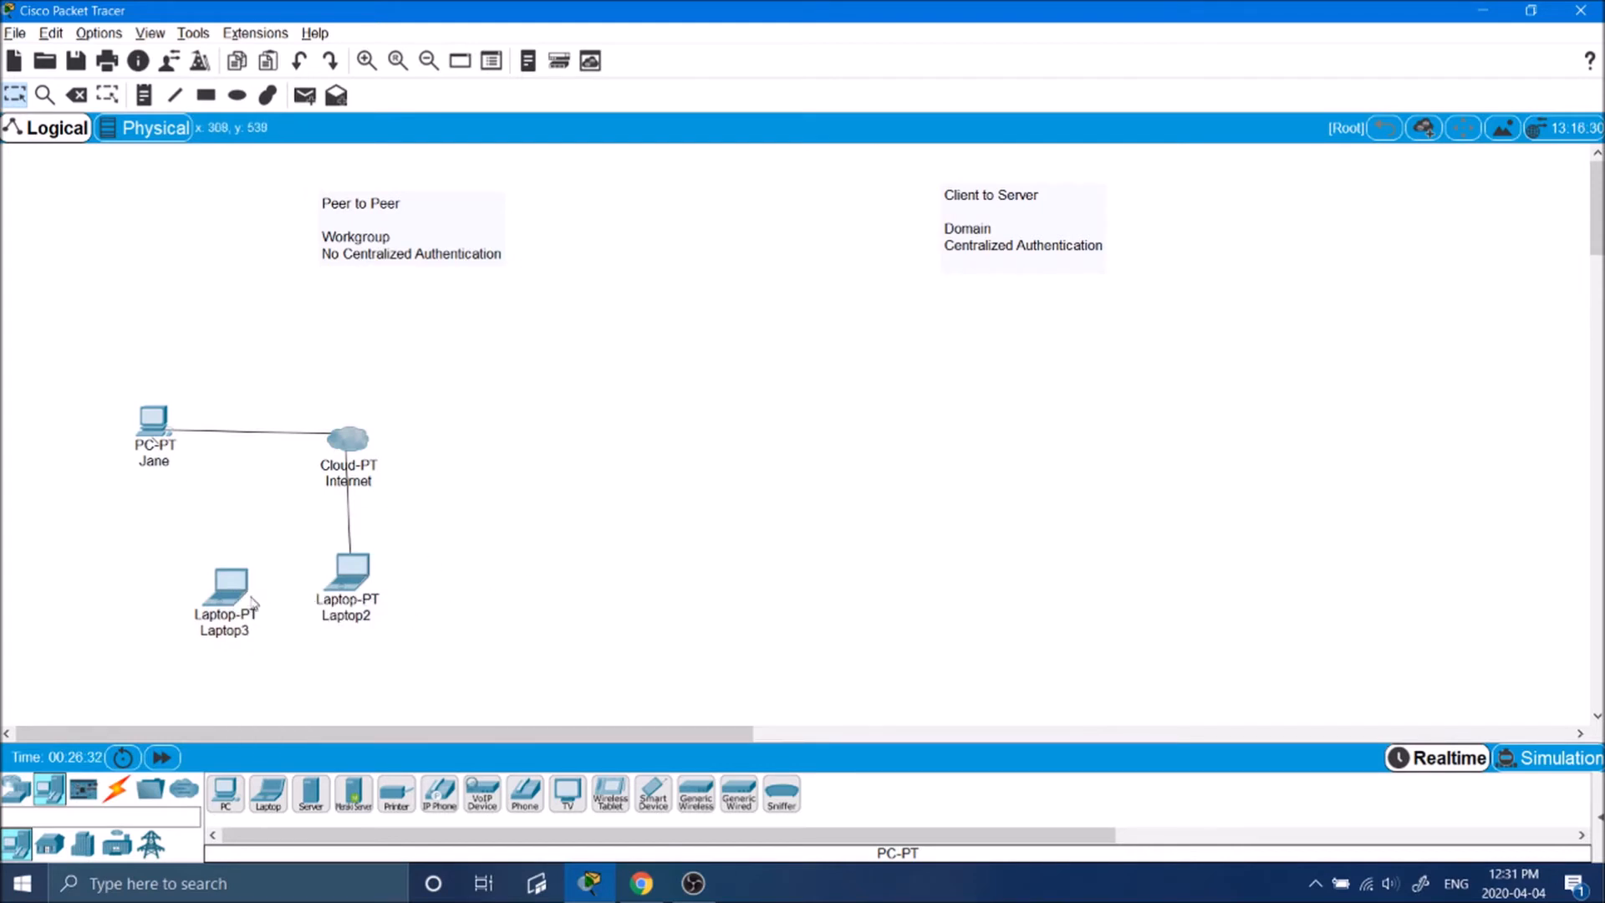
{"action": "mouse_move", "coordinate": [204, 598]}
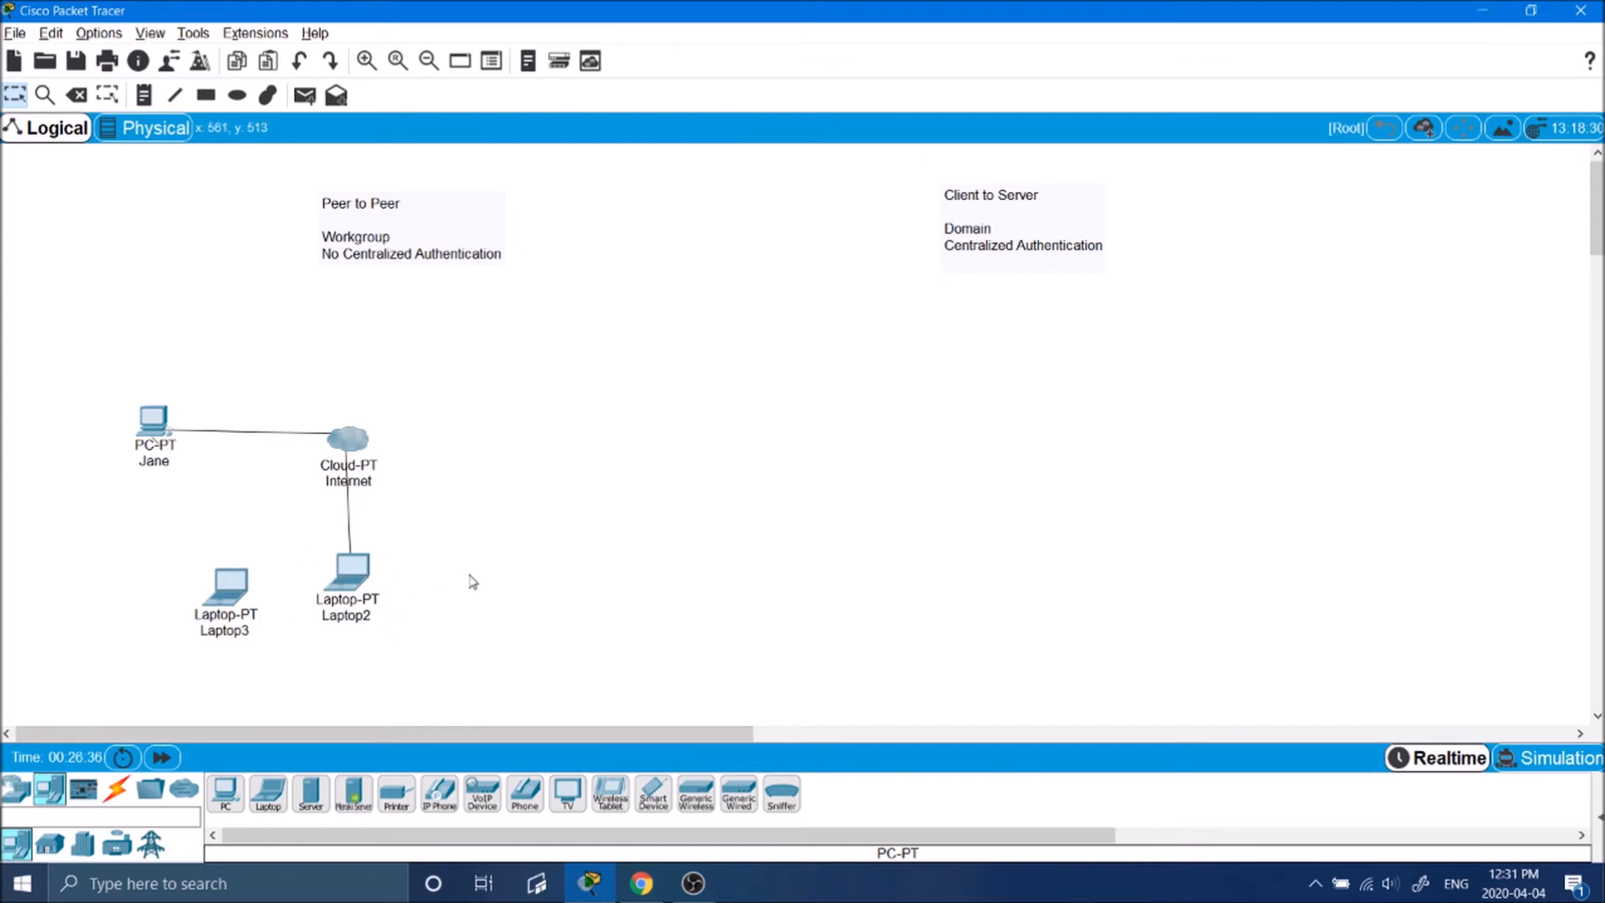
{"action": "mouse_move", "coordinate": [243, 586]}
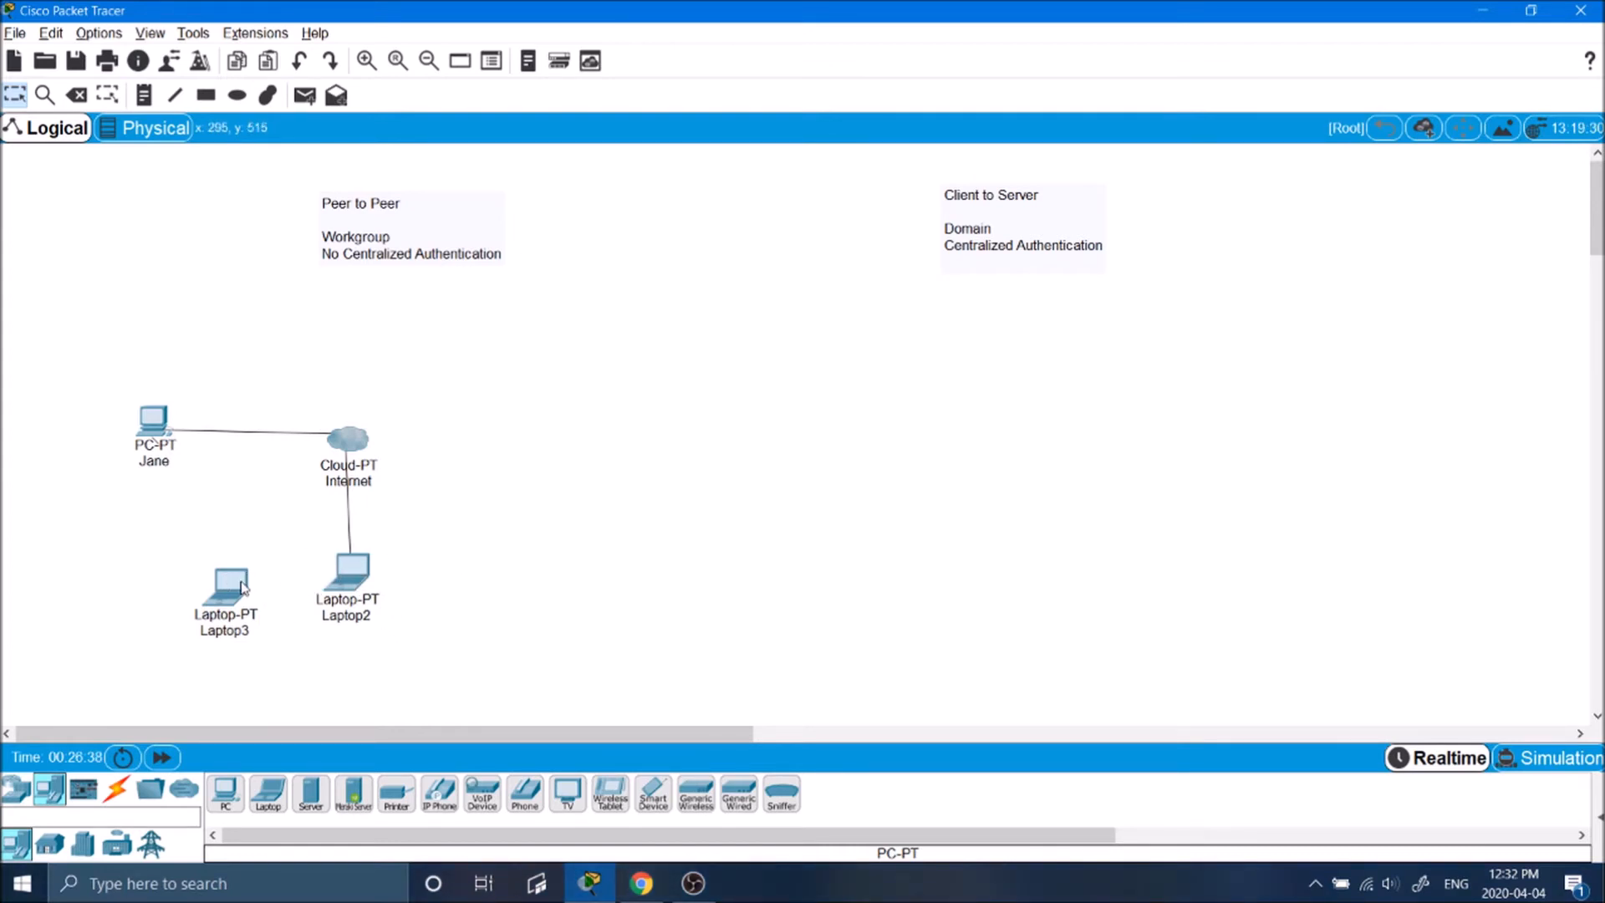
{"action": "mouse_move", "coordinate": [208, 601]}
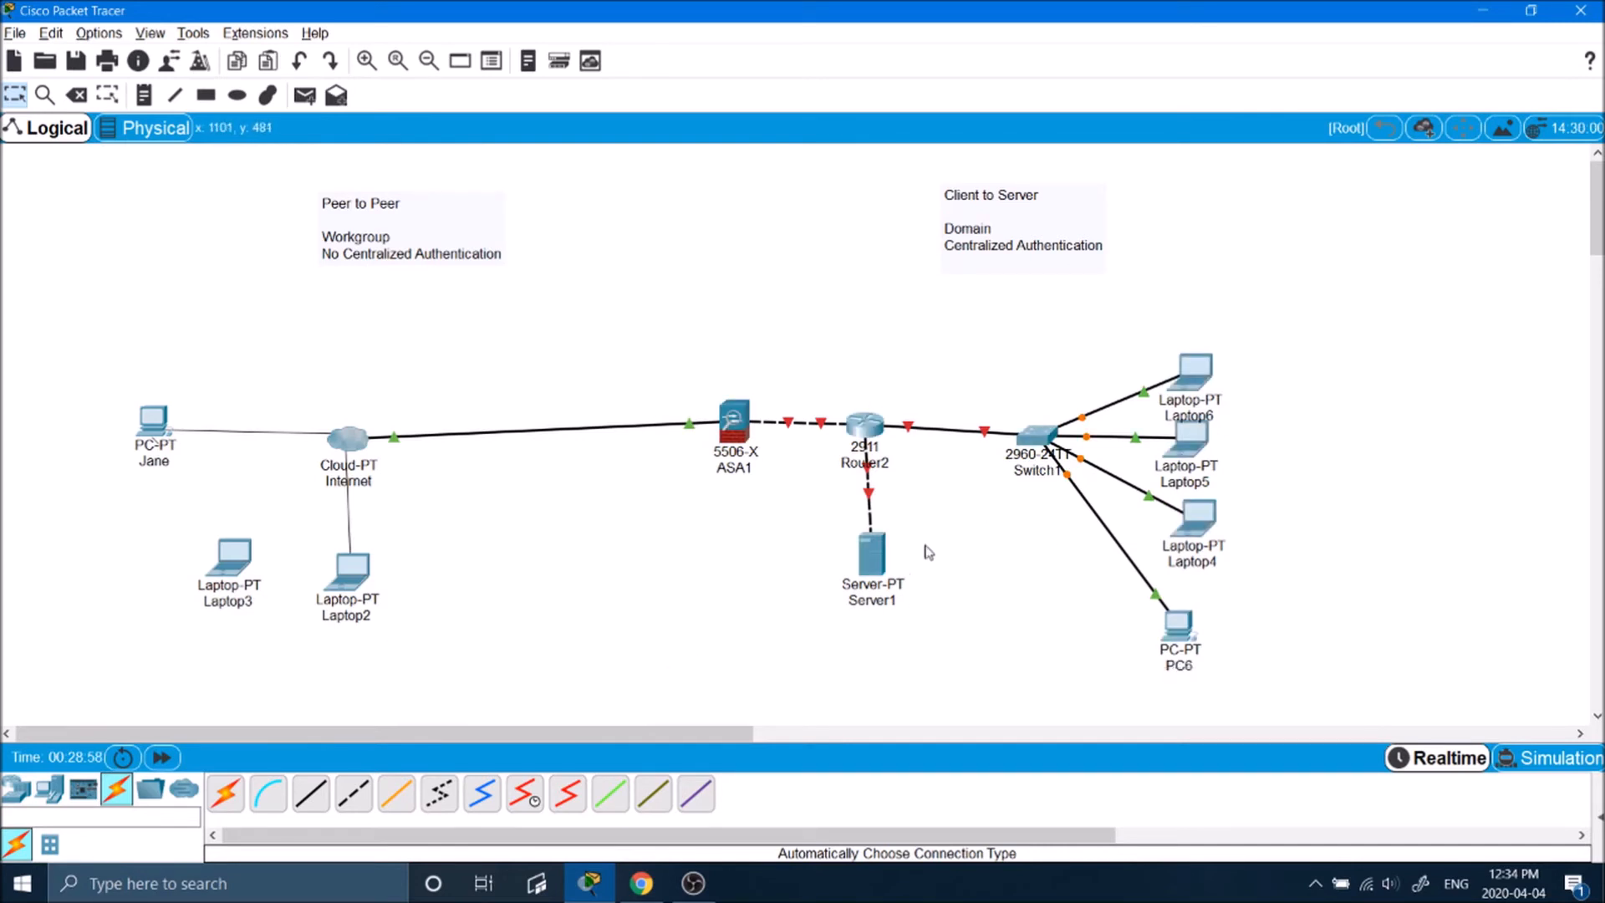
{"action": "mouse_move", "coordinate": [876, 570]}
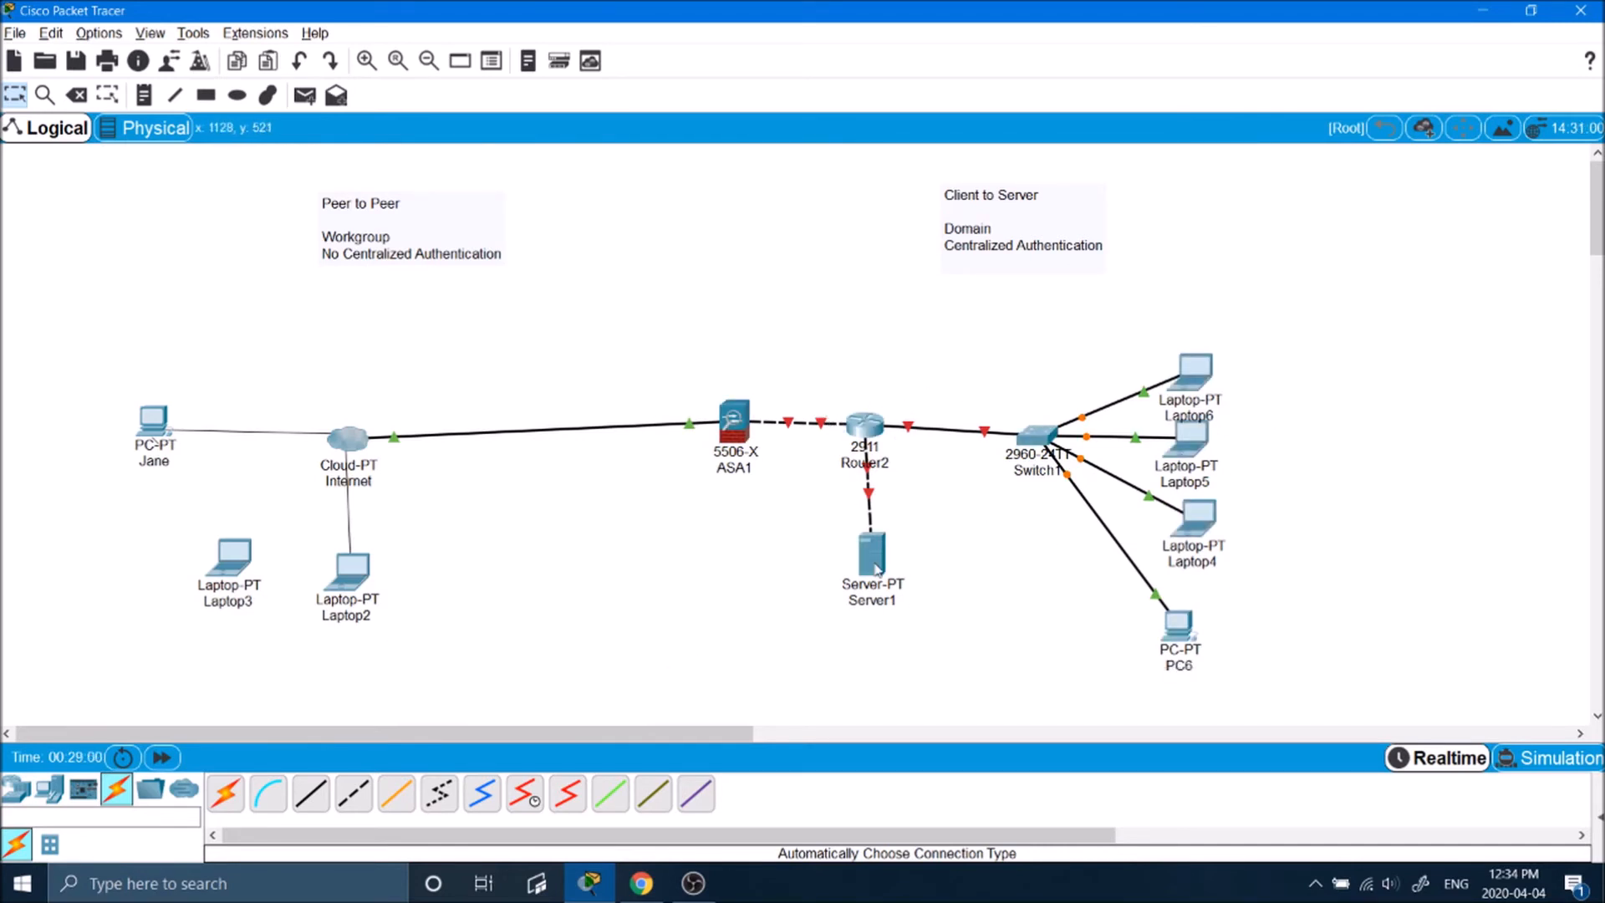
{"action": "mouse_move", "coordinate": [680, 438]}
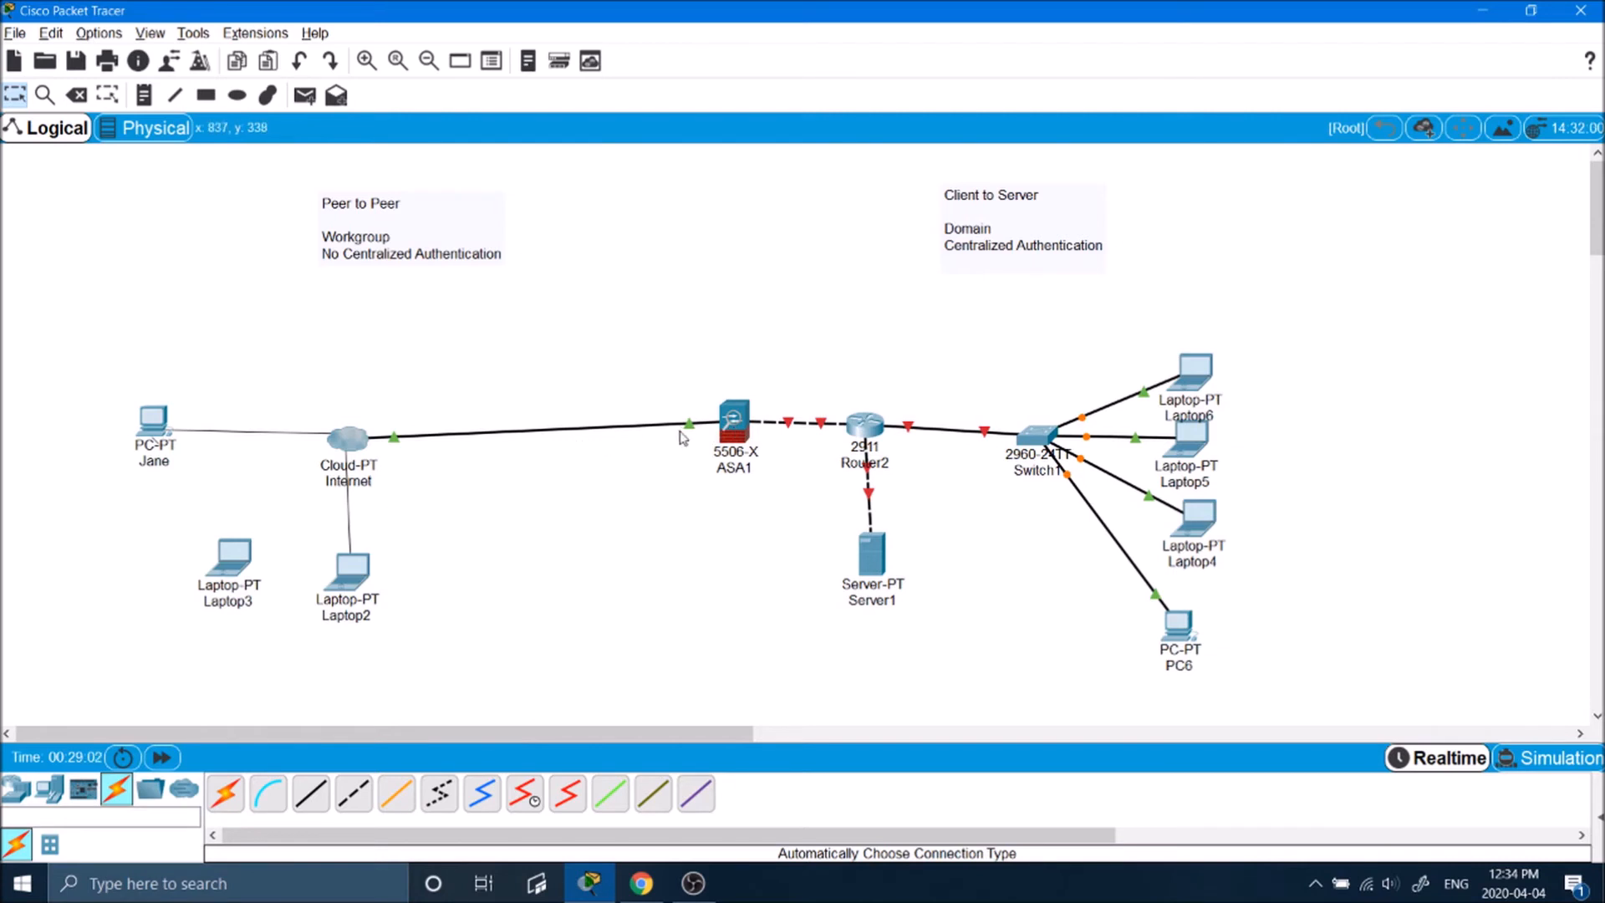
{"action": "mouse_move", "coordinate": [743, 455]}
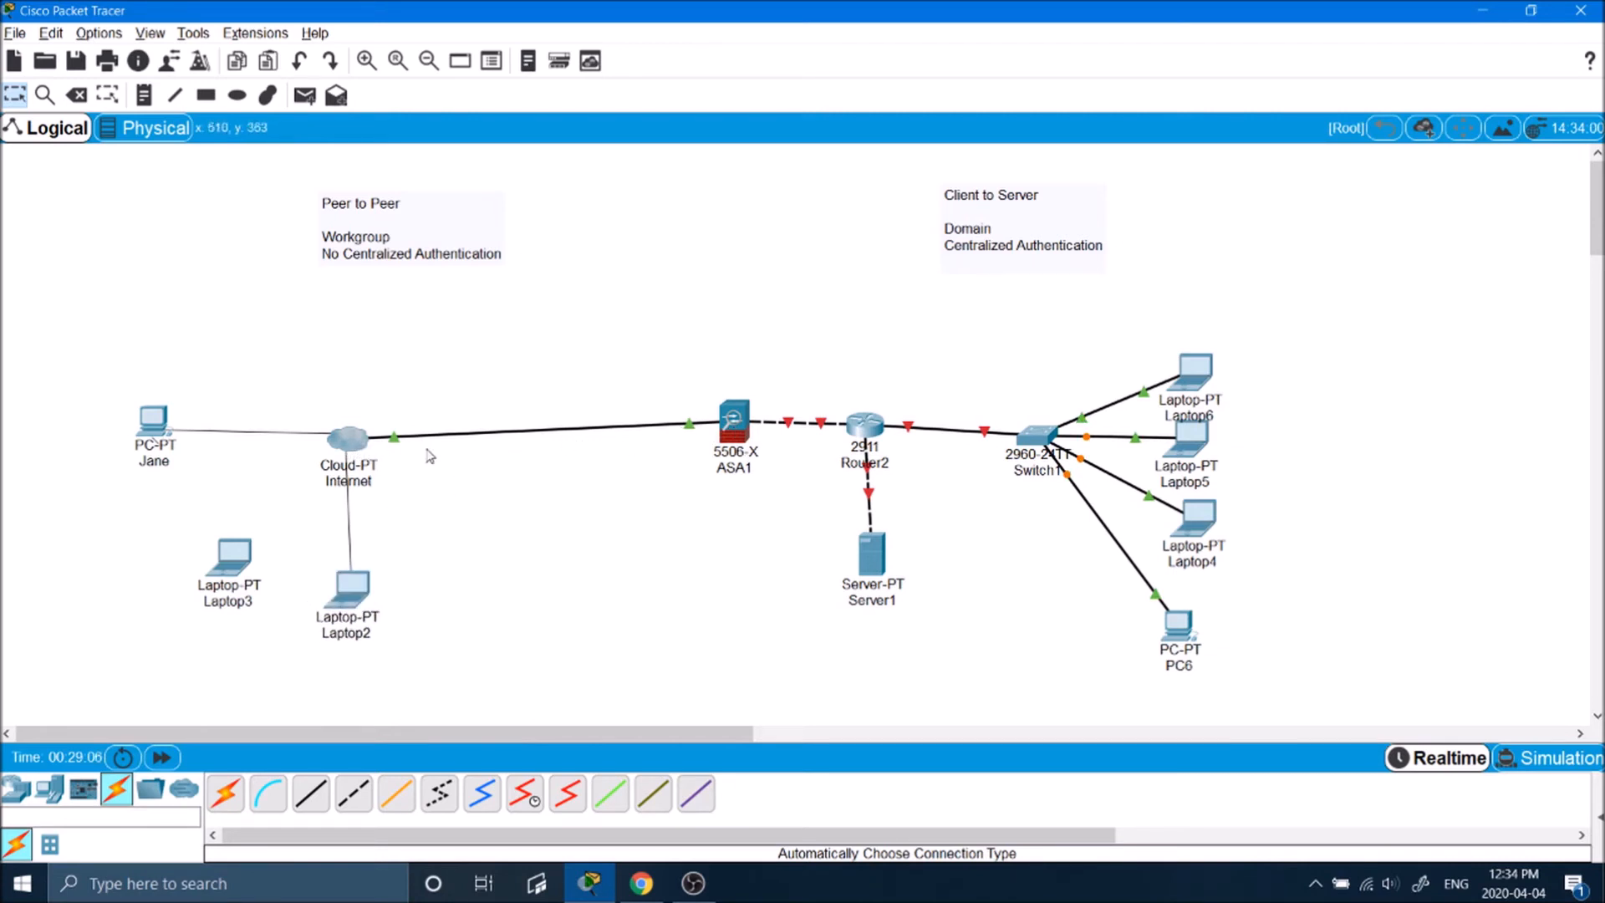
Step: Start renaming the ASA1 firewall by editing its display name
{"action": "double_click", "coordinate": [734, 420]}
{"action": "type", "text": "Firewall"}
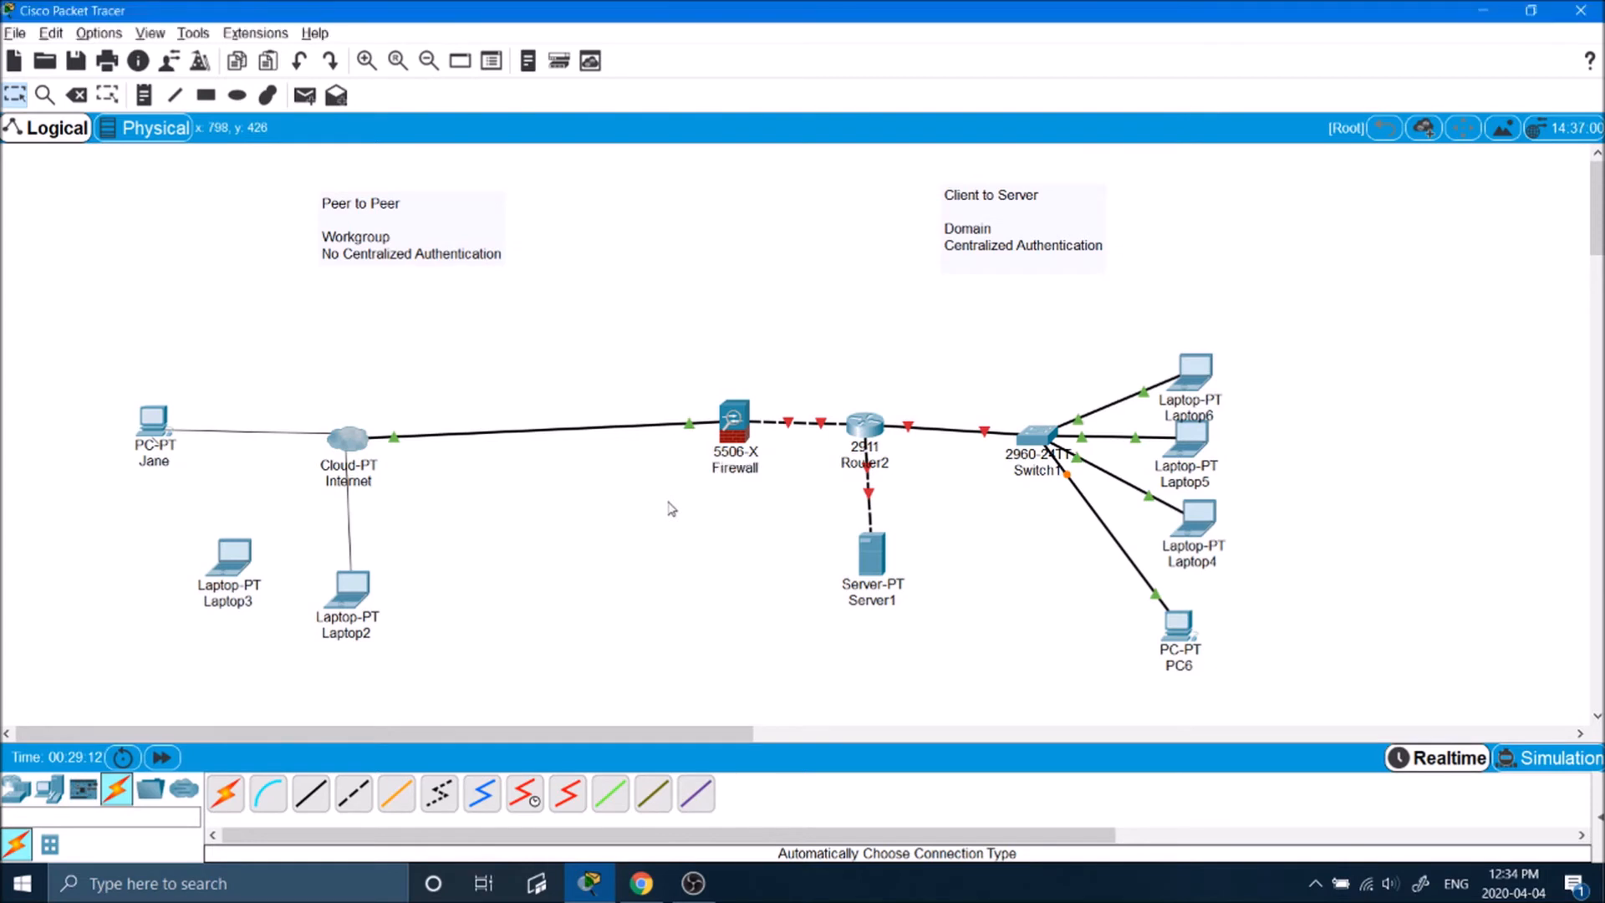
{"action": "mouse_move", "coordinate": [871, 442]}
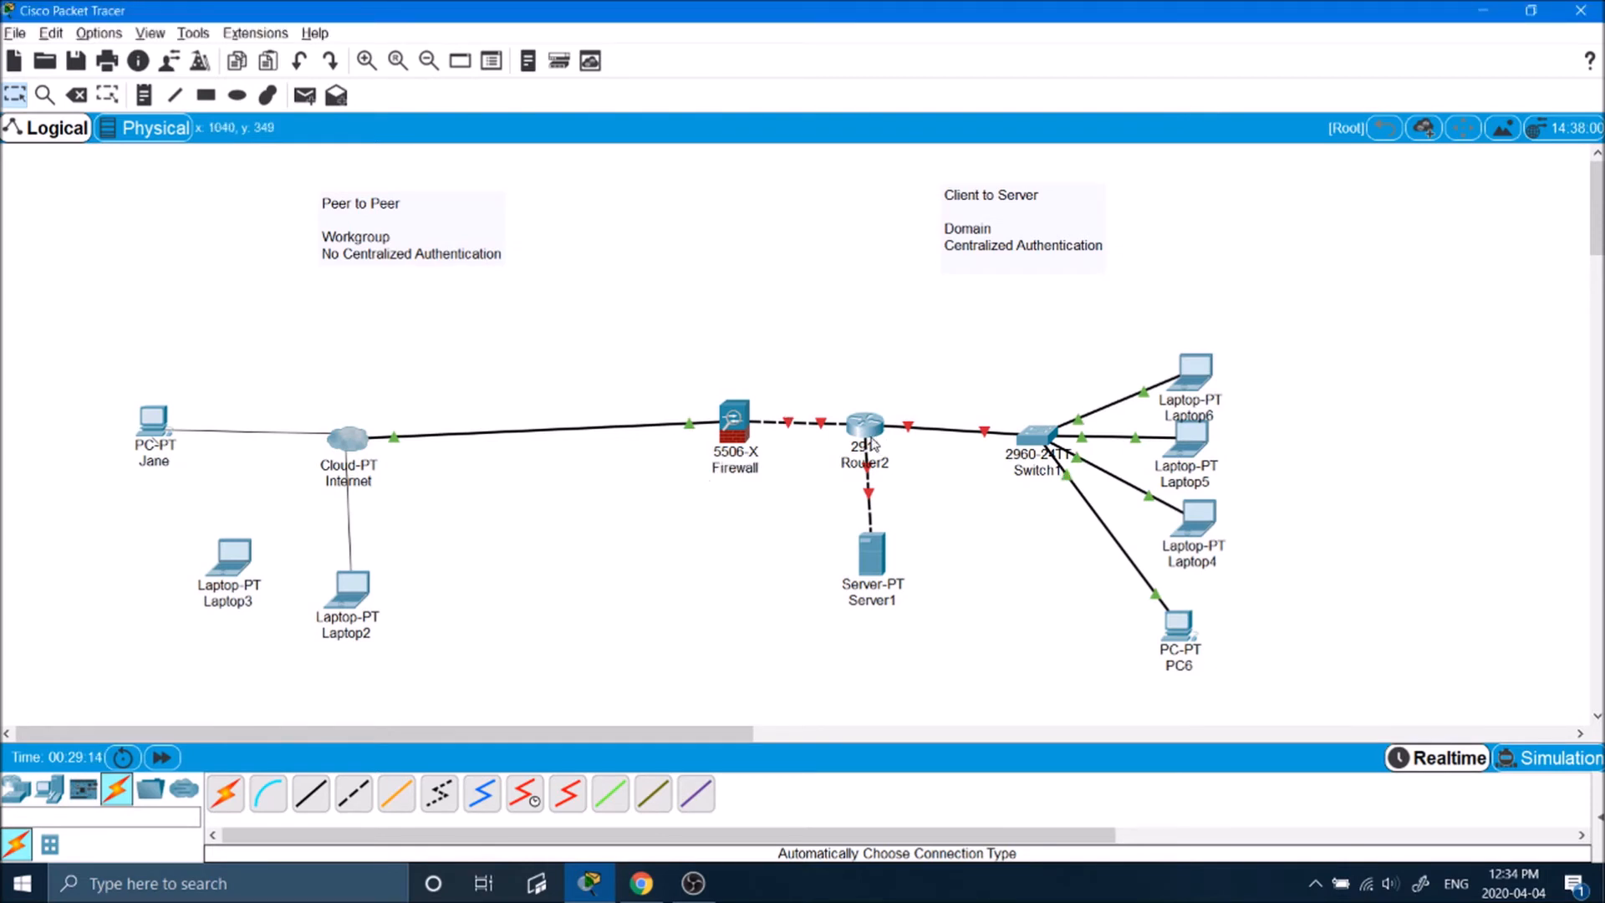
{"action": "mouse_move", "coordinate": [879, 485]}
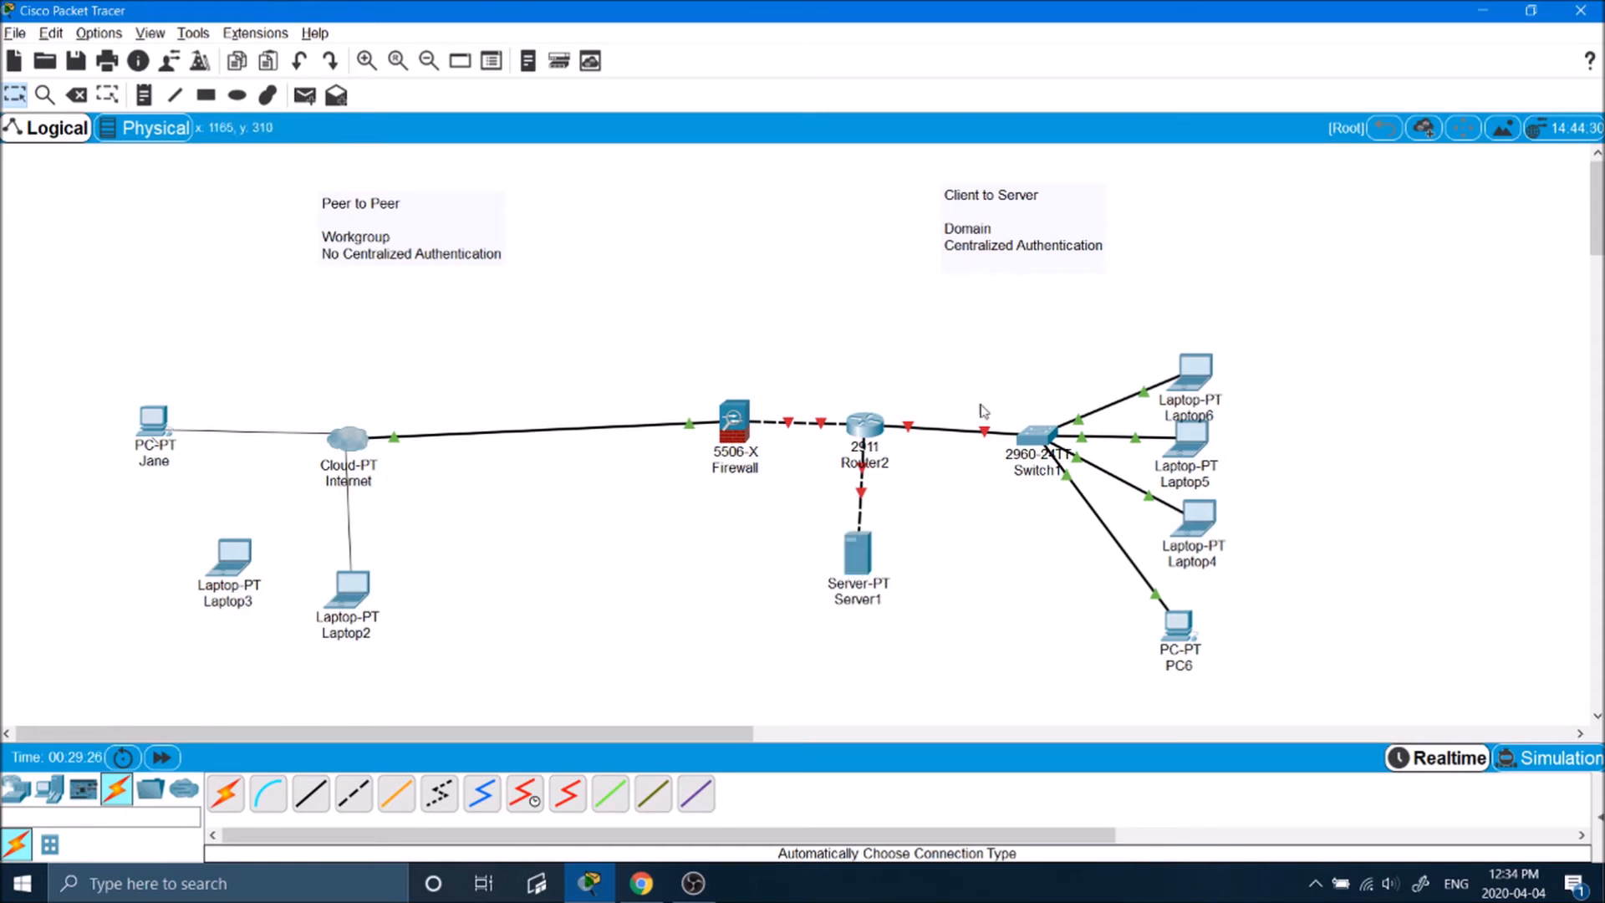
{"action": "mouse_move", "coordinate": [1004, 440]}
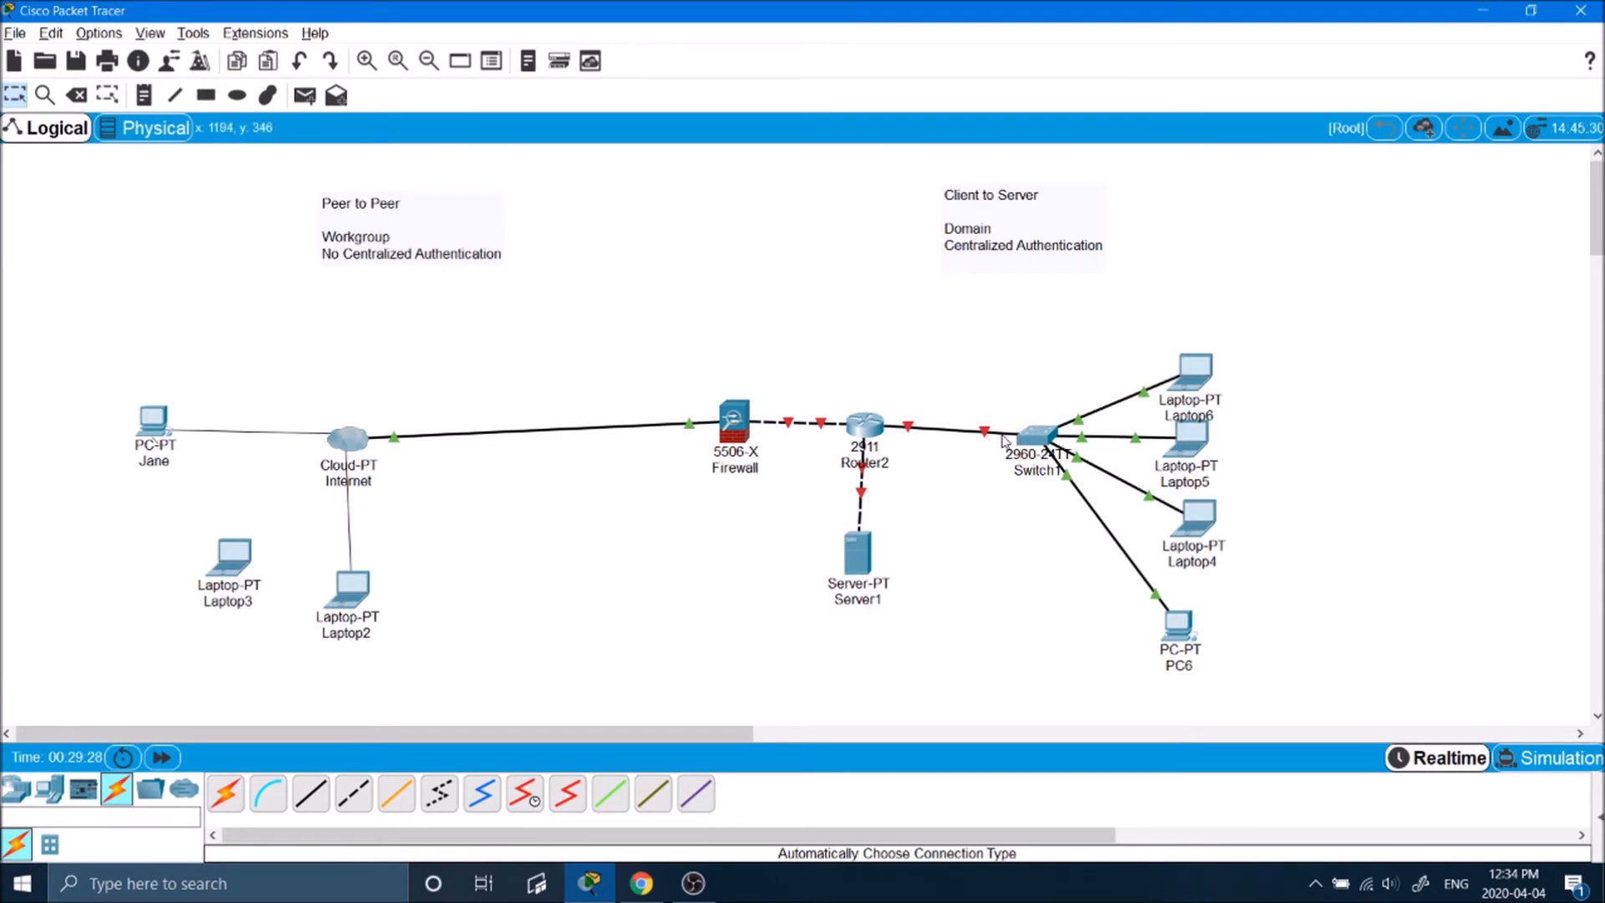
{"action": "mouse_move", "coordinate": [1214, 587]}
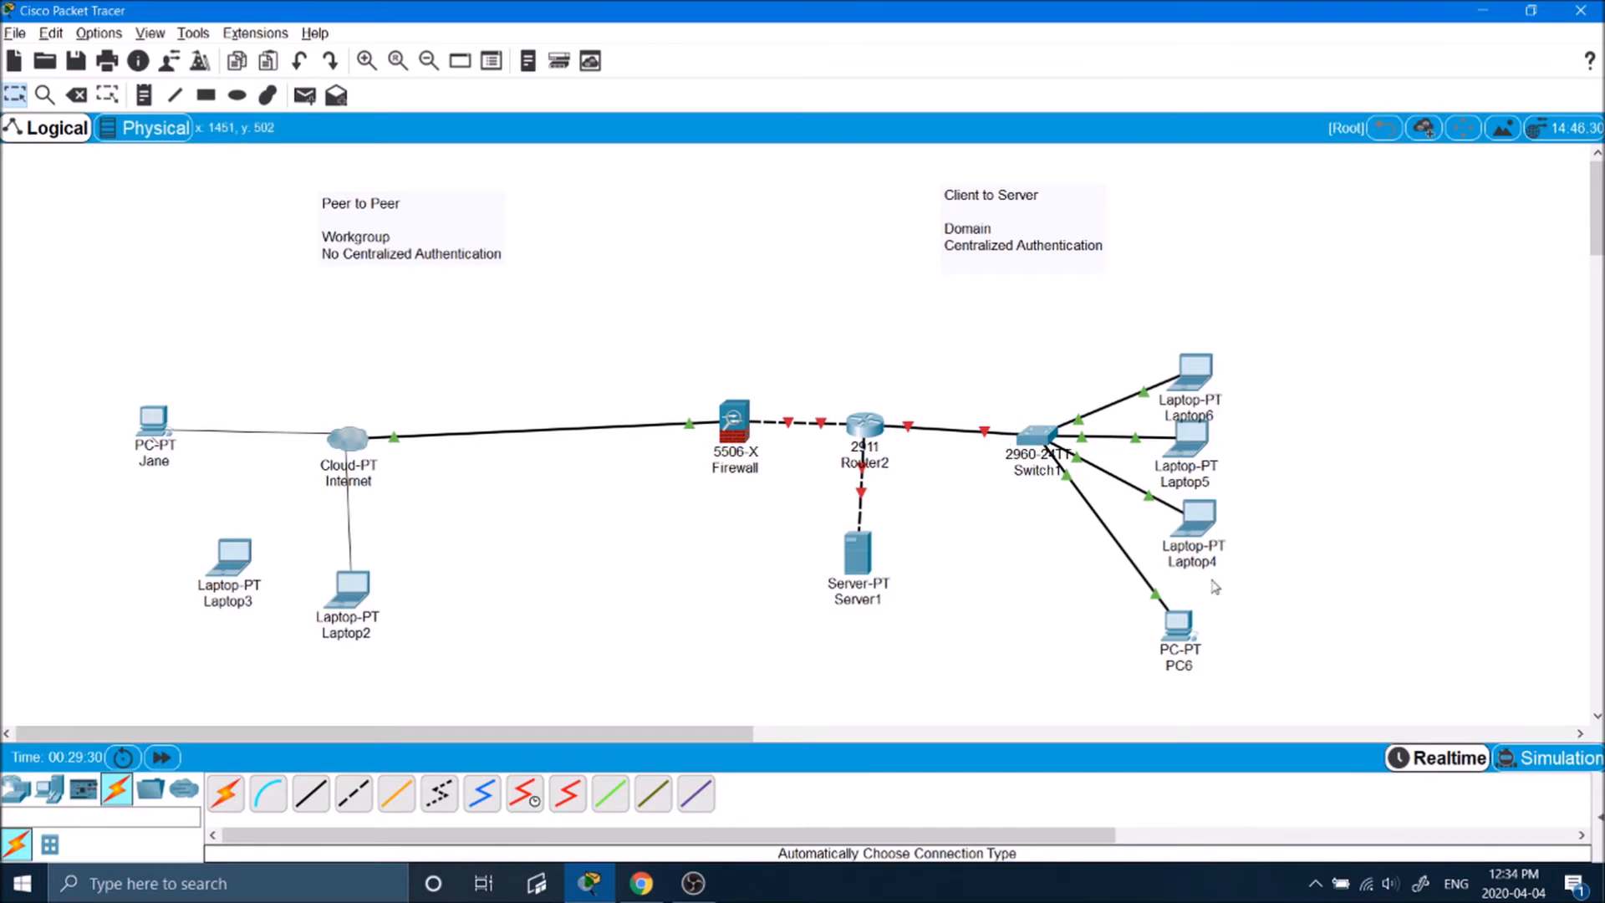
{"action": "mouse_move", "coordinate": [1315, 331]}
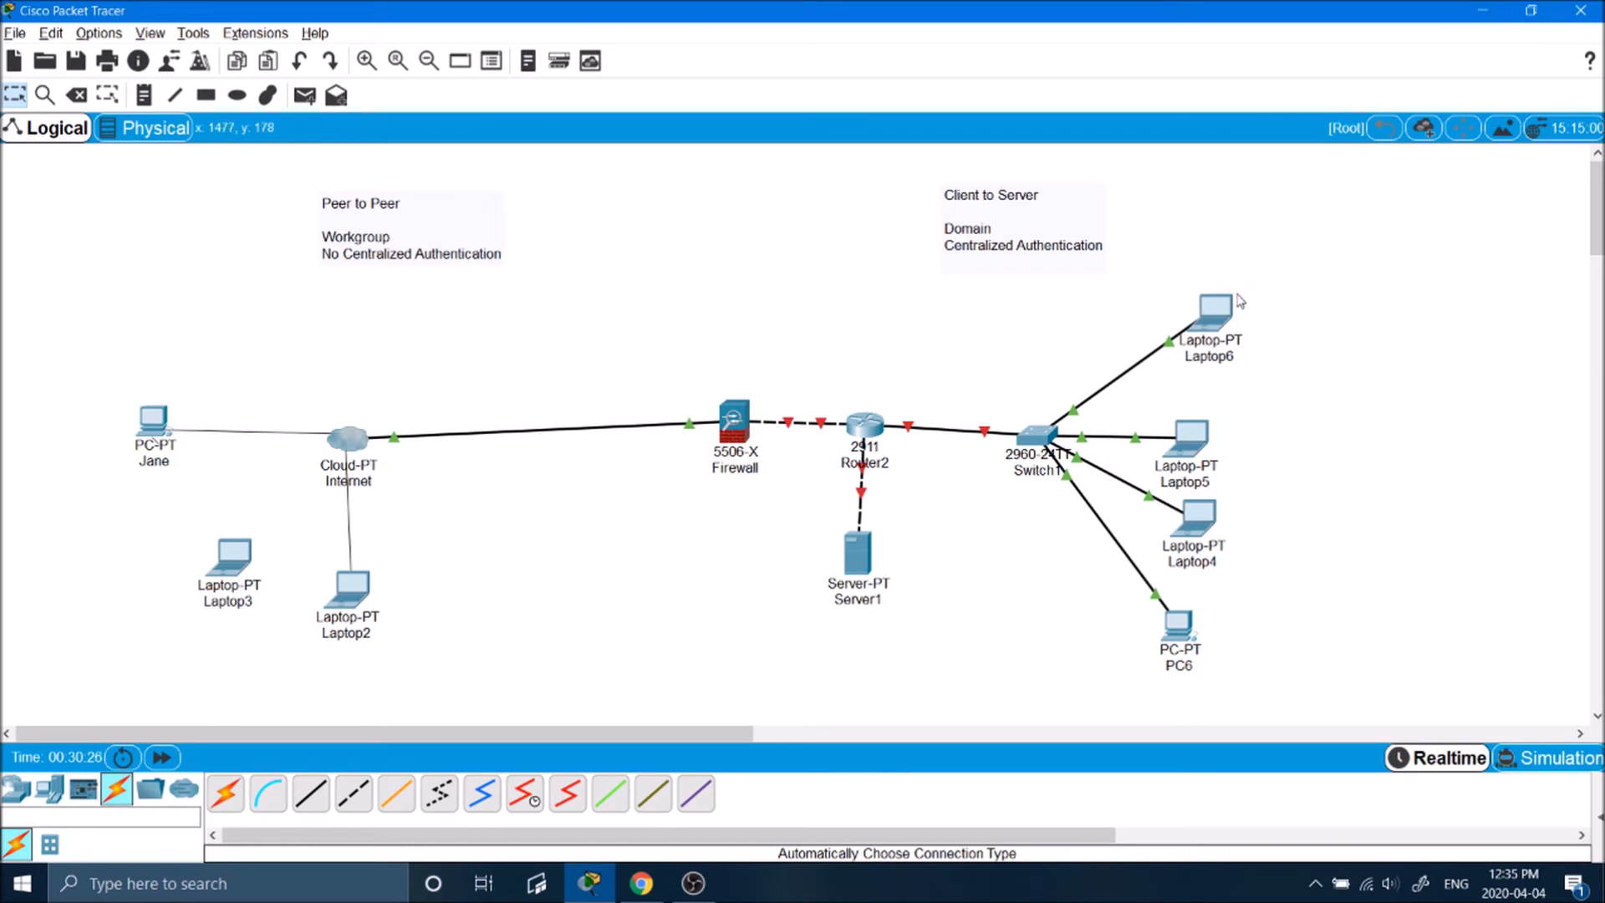
{"action": "mouse_move", "coordinate": [1248, 319]}
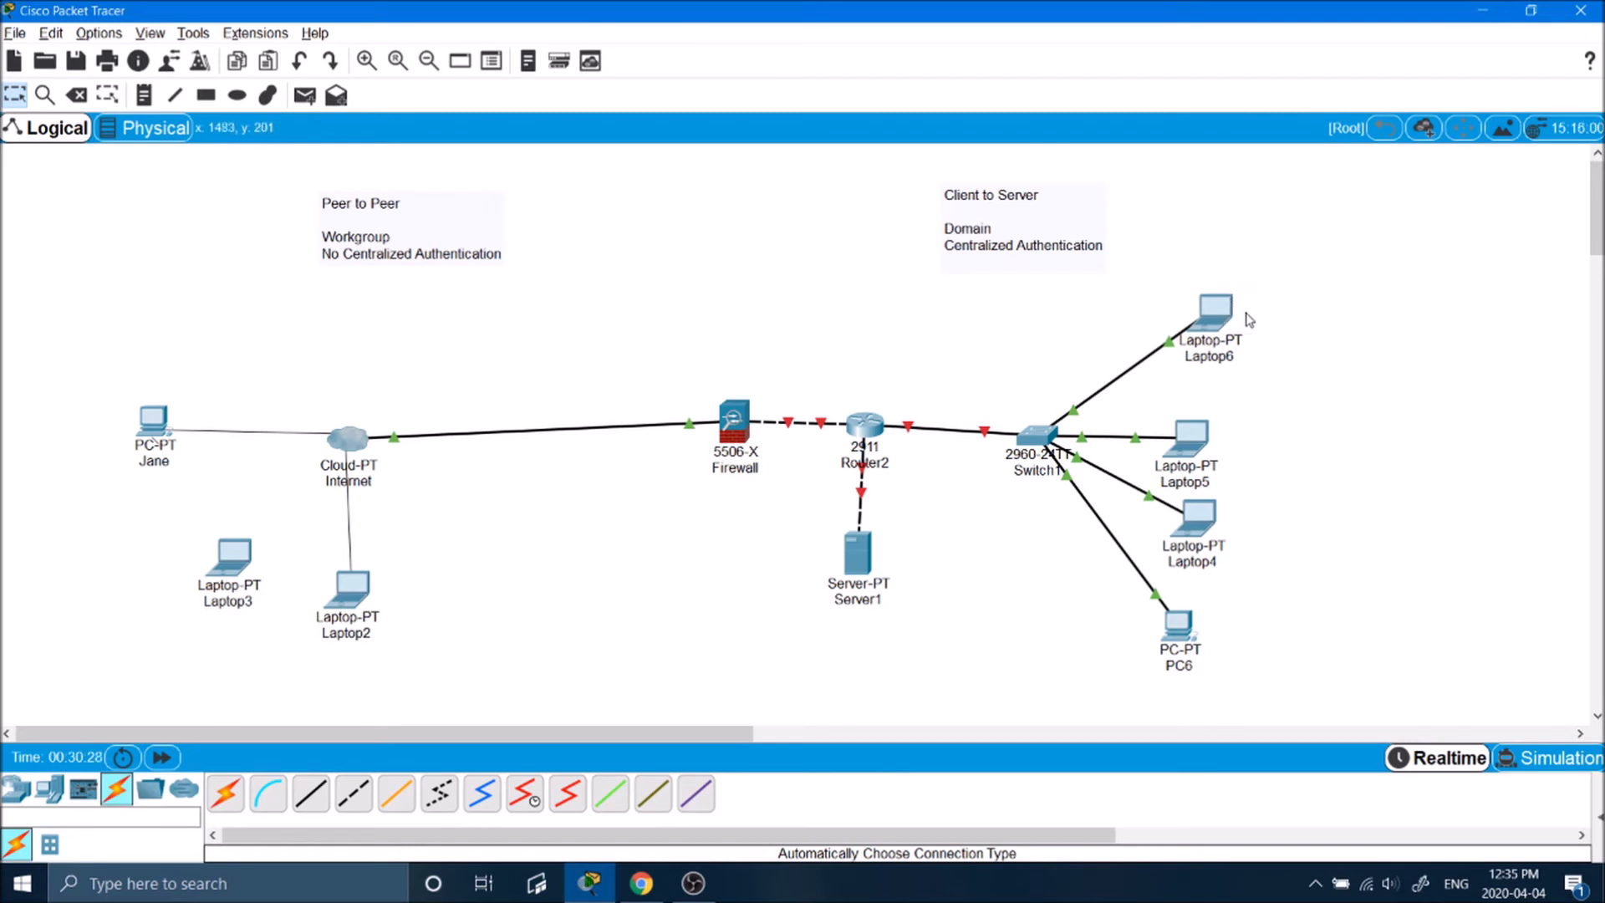
{"action": "mouse_move", "coordinate": [1291, 324]}
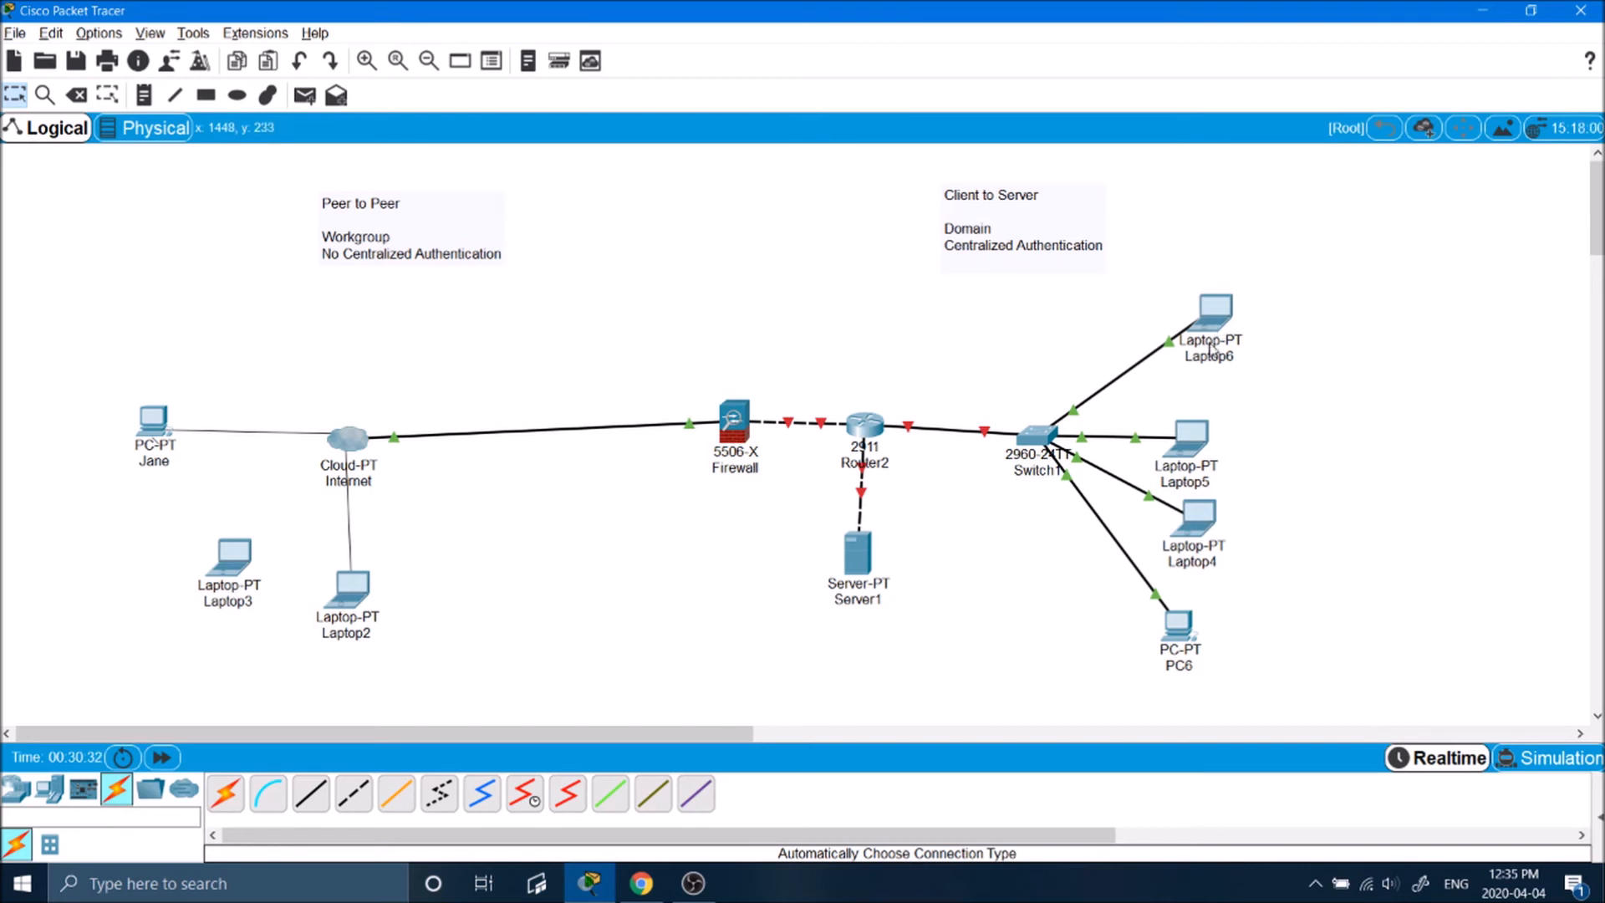
Step: Reposition Laptop5 rightward, Laptop4 down-right and PC6 lower, then nudge Laptop5 back slightly
{"action": "left_click_drag", "start_coordinate": [859, 558], "coordinate": [862, 570]}
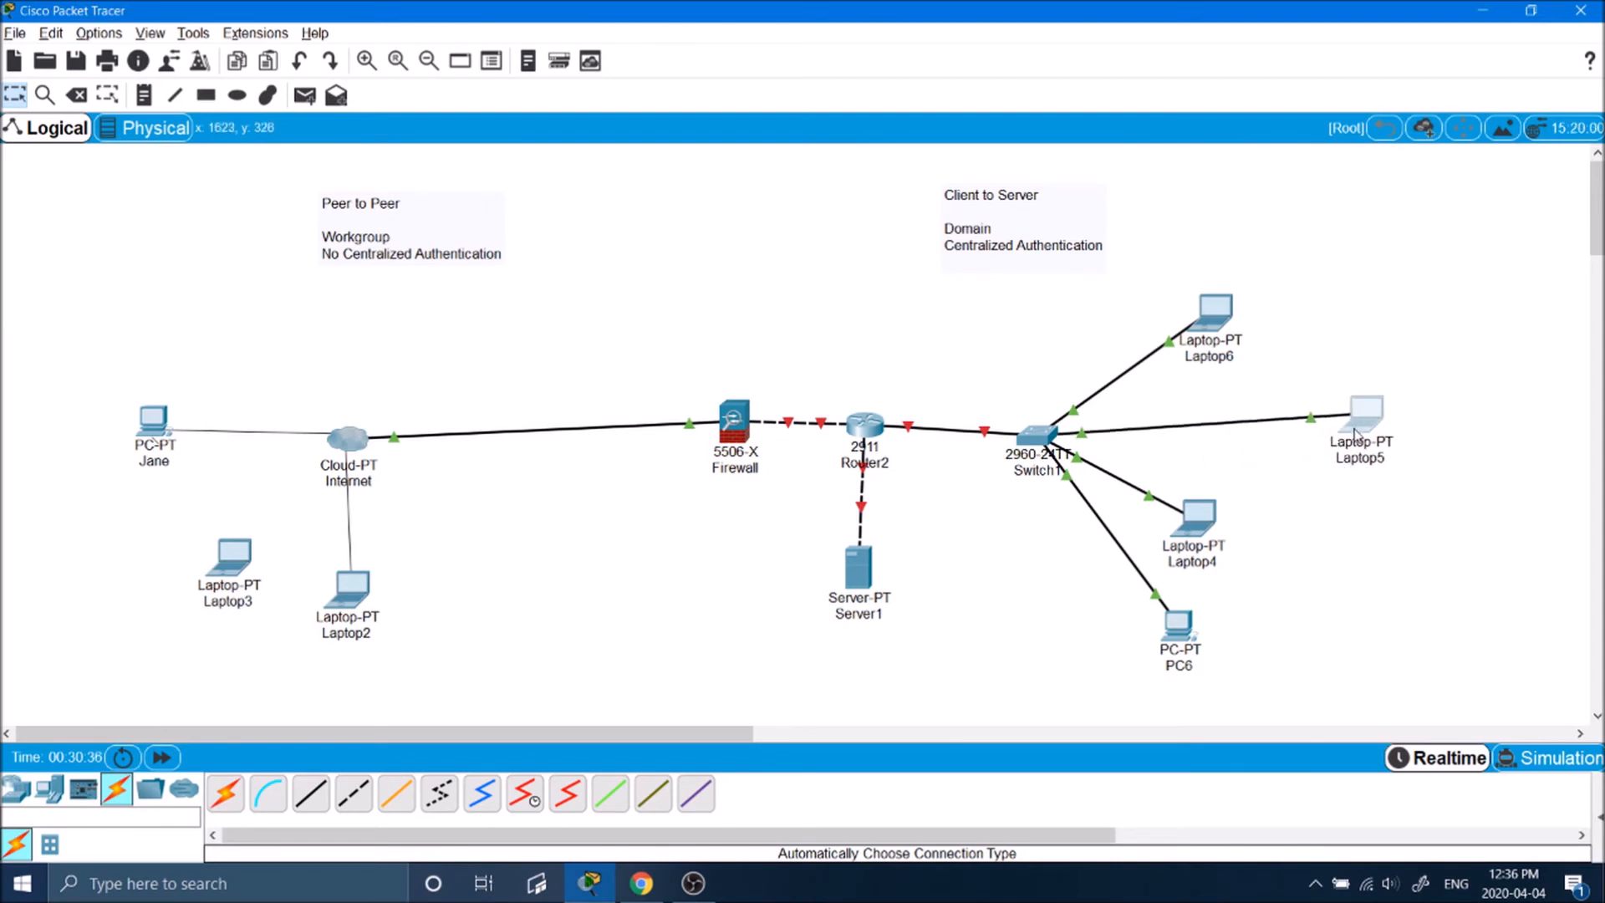
{"action": "left_click_drag", "start_coordinate": [1367, 419], "coordinate": [1372, 435]}
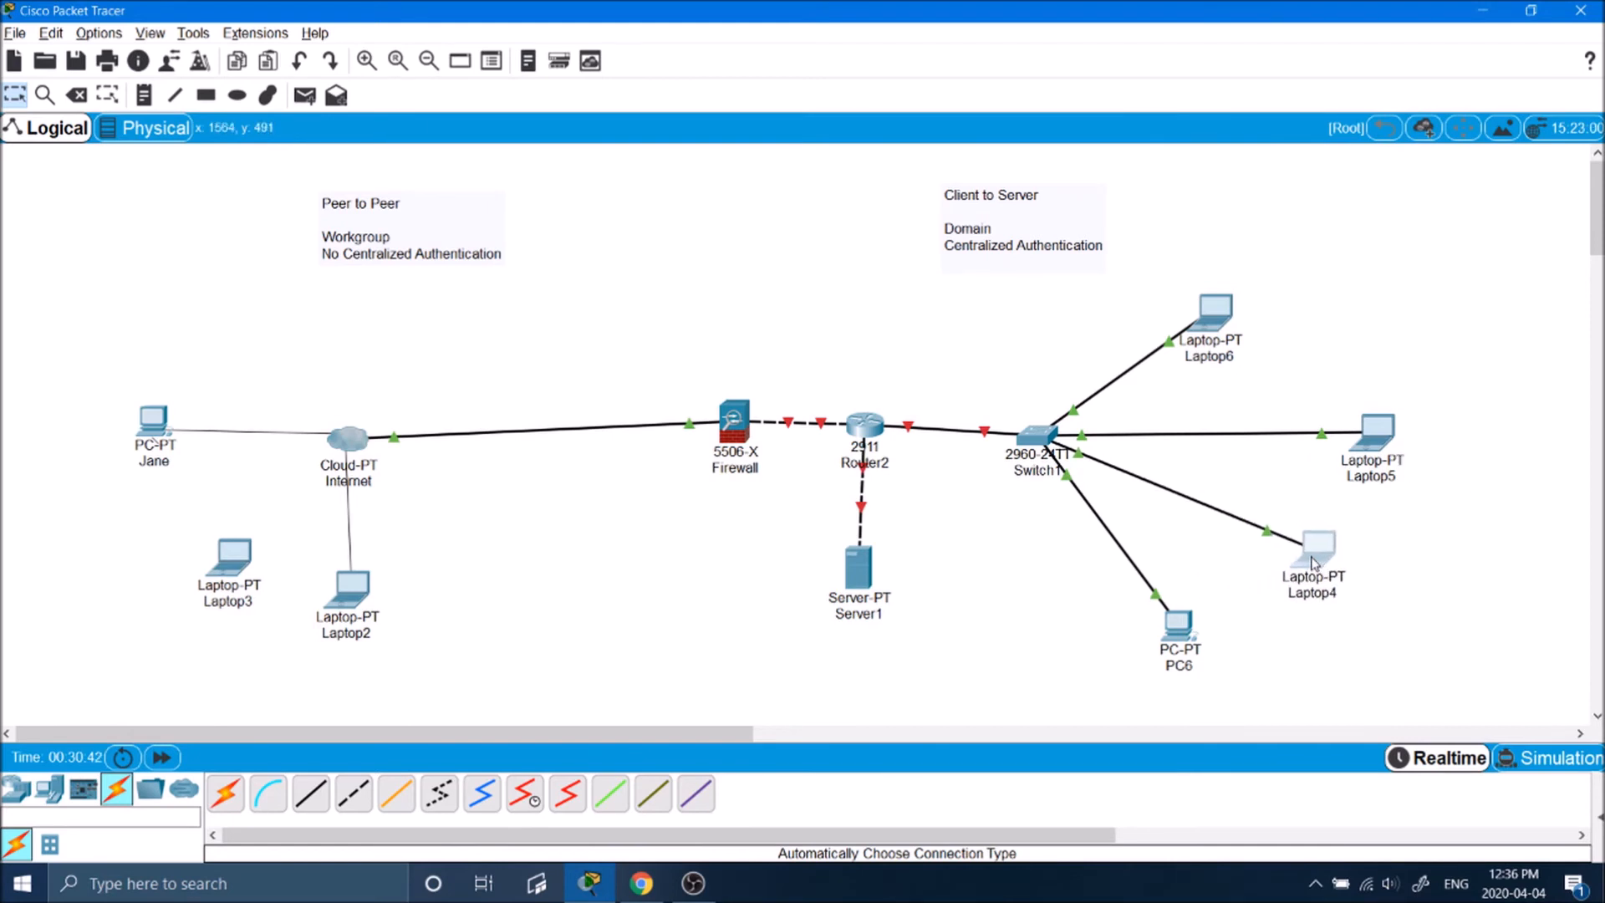
{"action": "left_click_drag", "start_coordinate": [1180, 629], "coordinate": [1216, 683]}
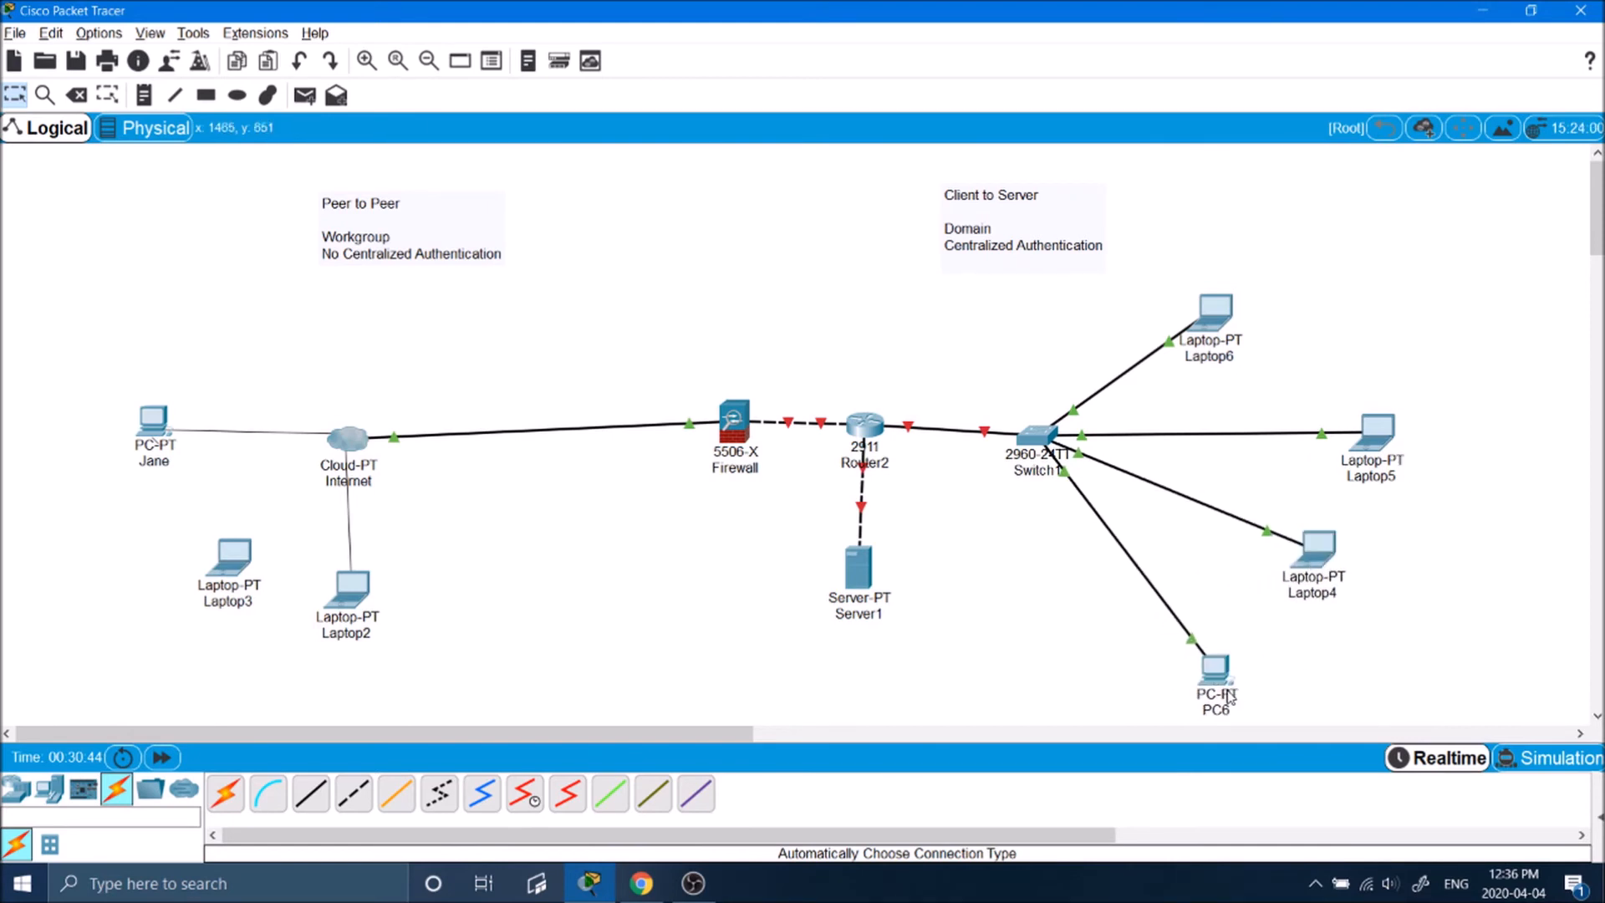
{"action": "mouse_move", "coordinate": [1410, 437]}
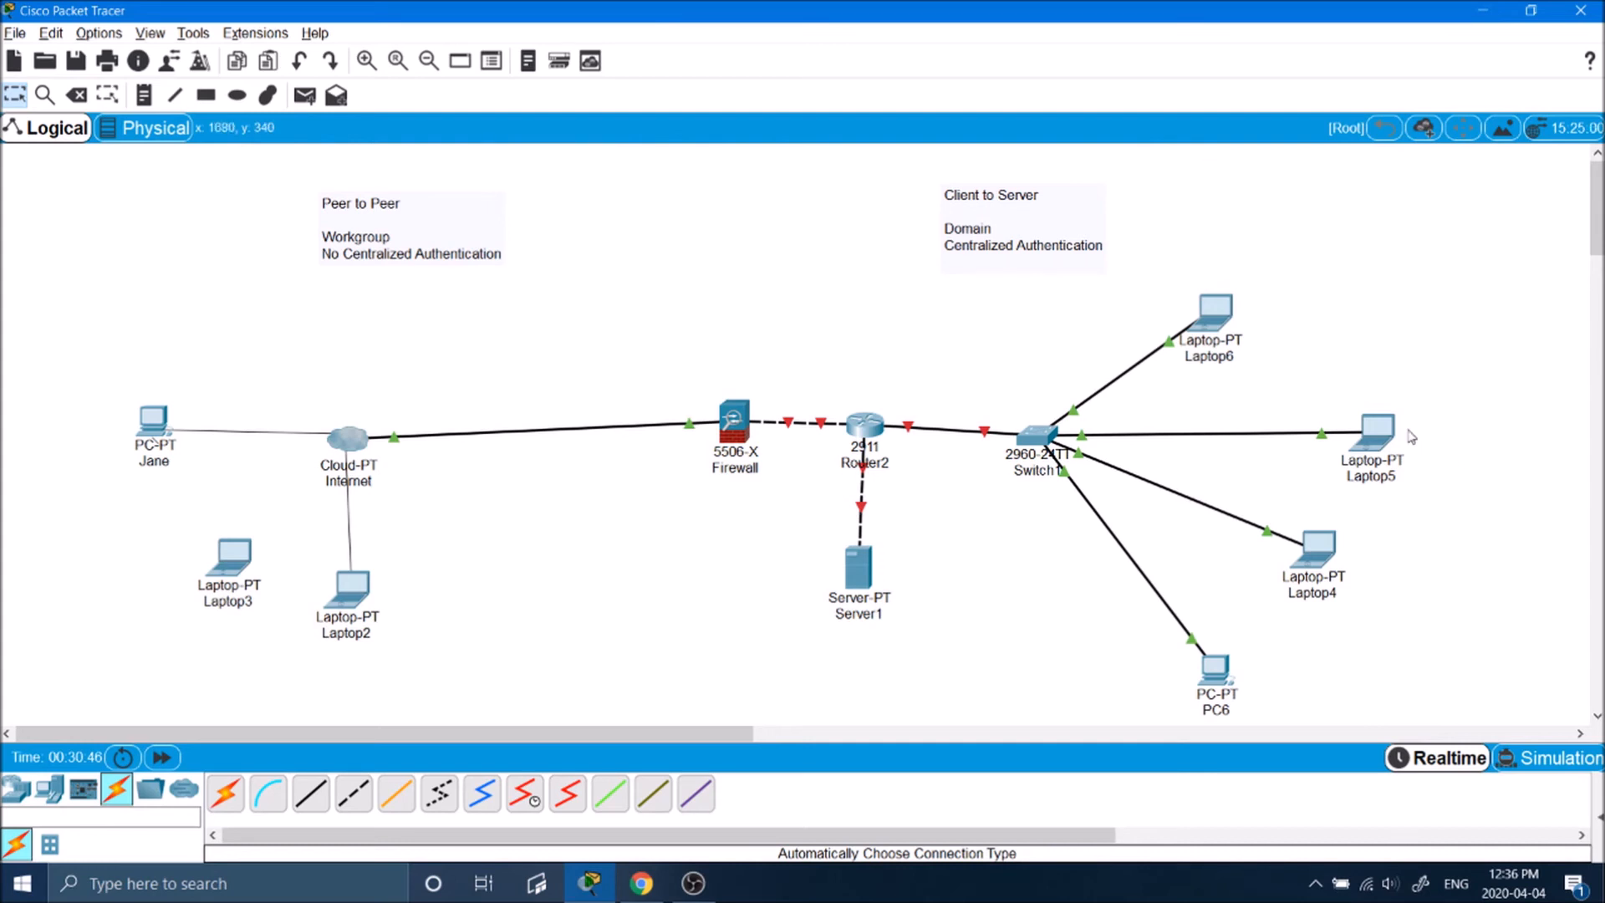
{"action": "left_click_drag", "start_coordinate": [1376, 433], "coordinate": [1338, 428]}
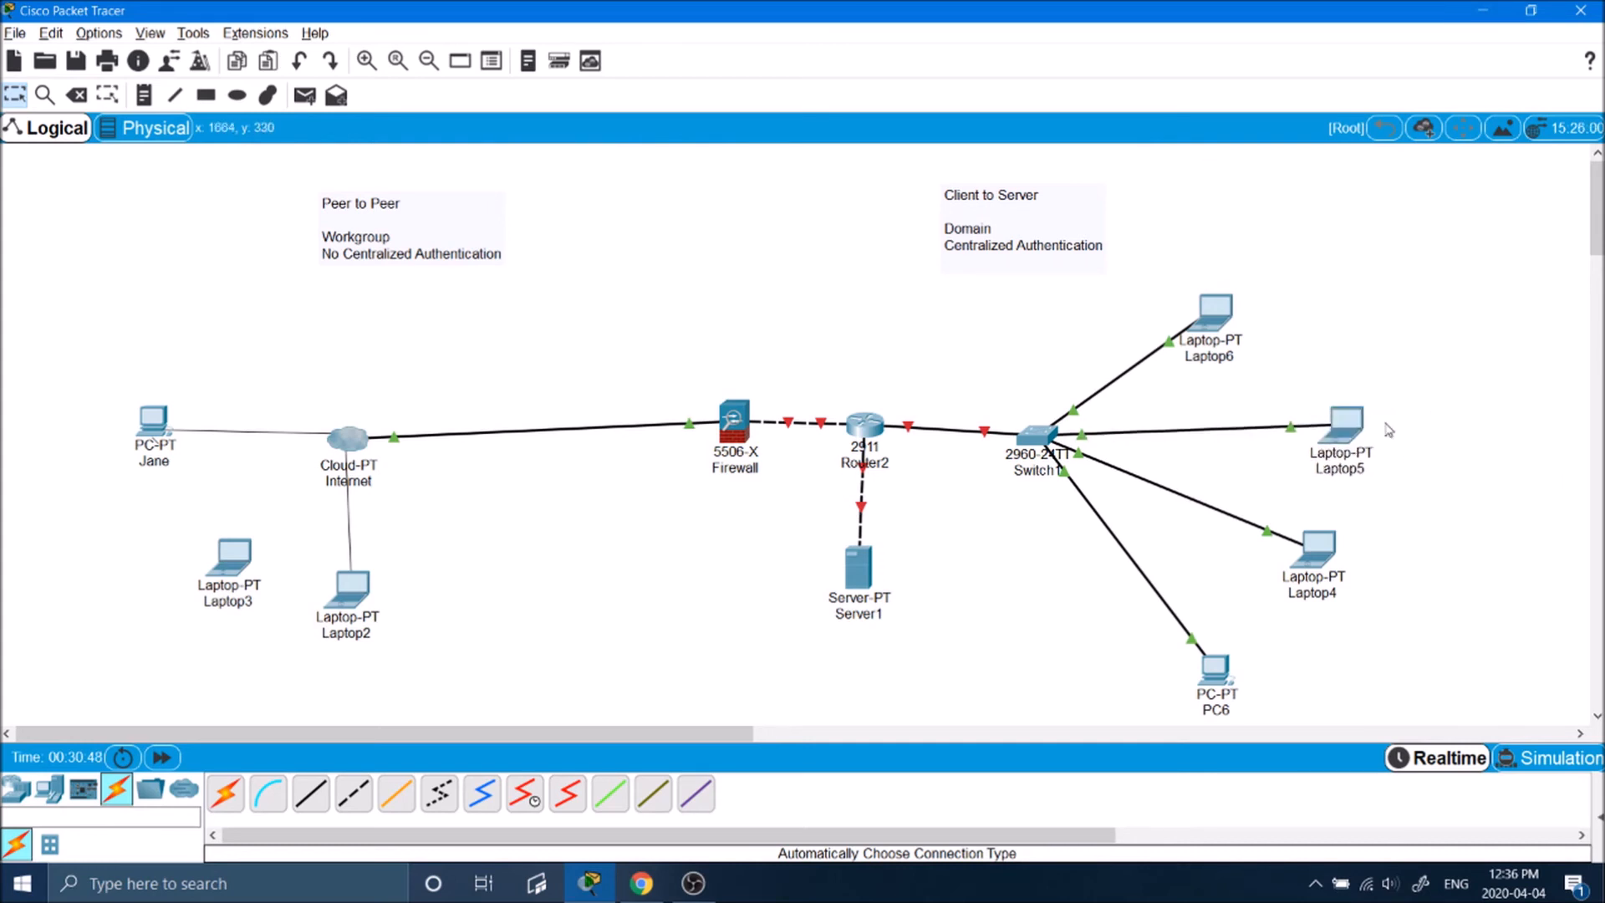
{"action": "mouse_move", "coordinate": [1376, 464]}
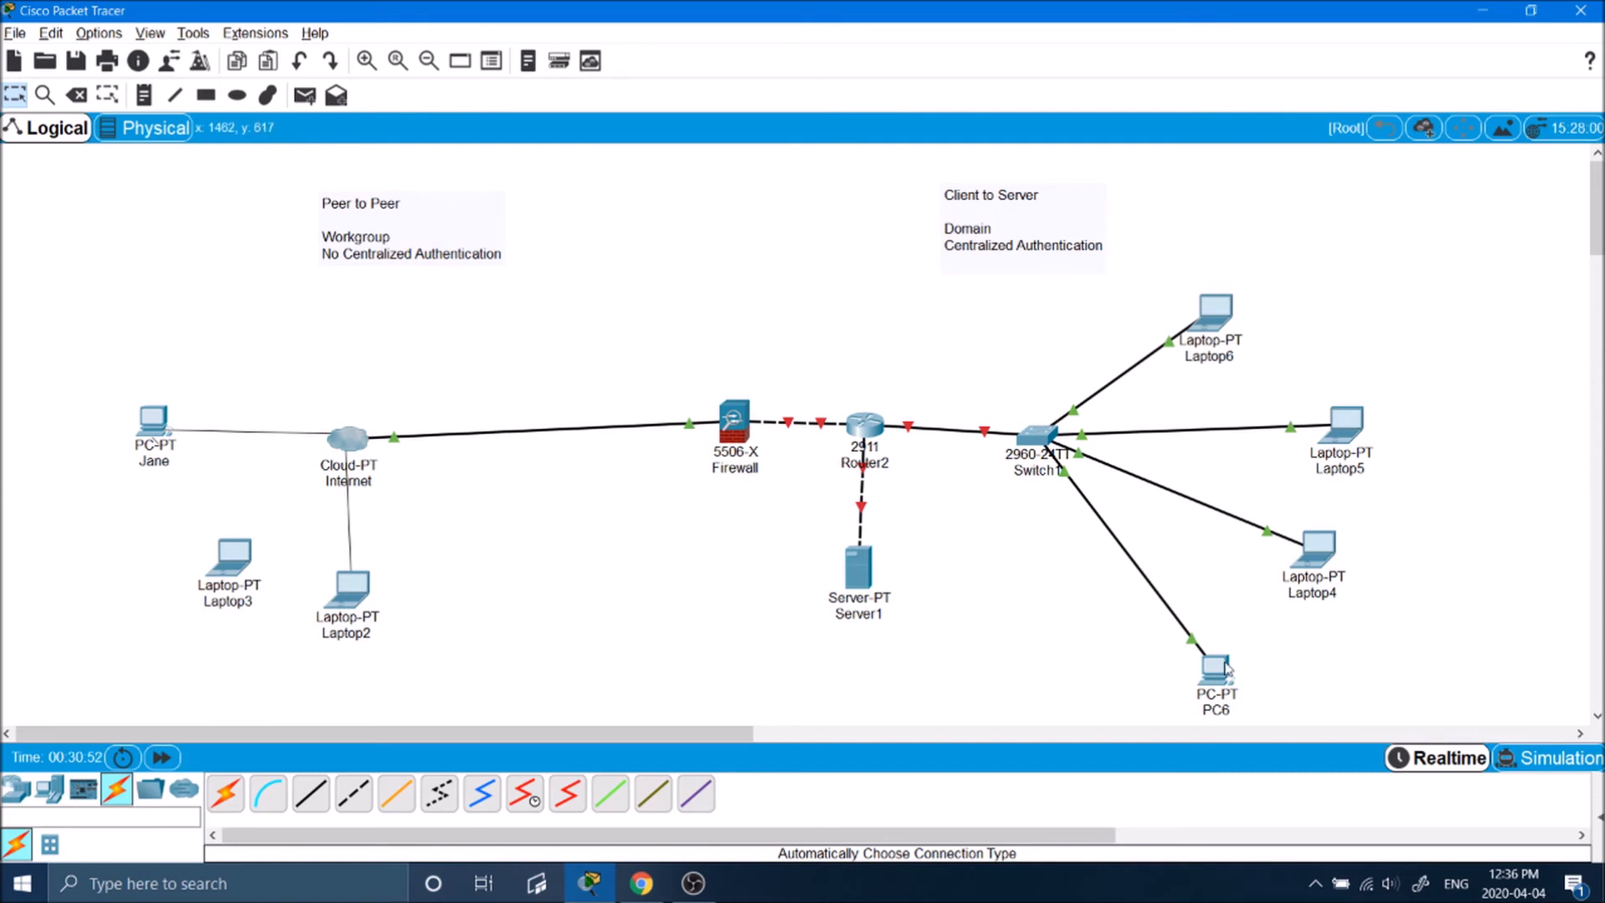
{"action": "mouse_move", "coordinate": [1429, 290]}
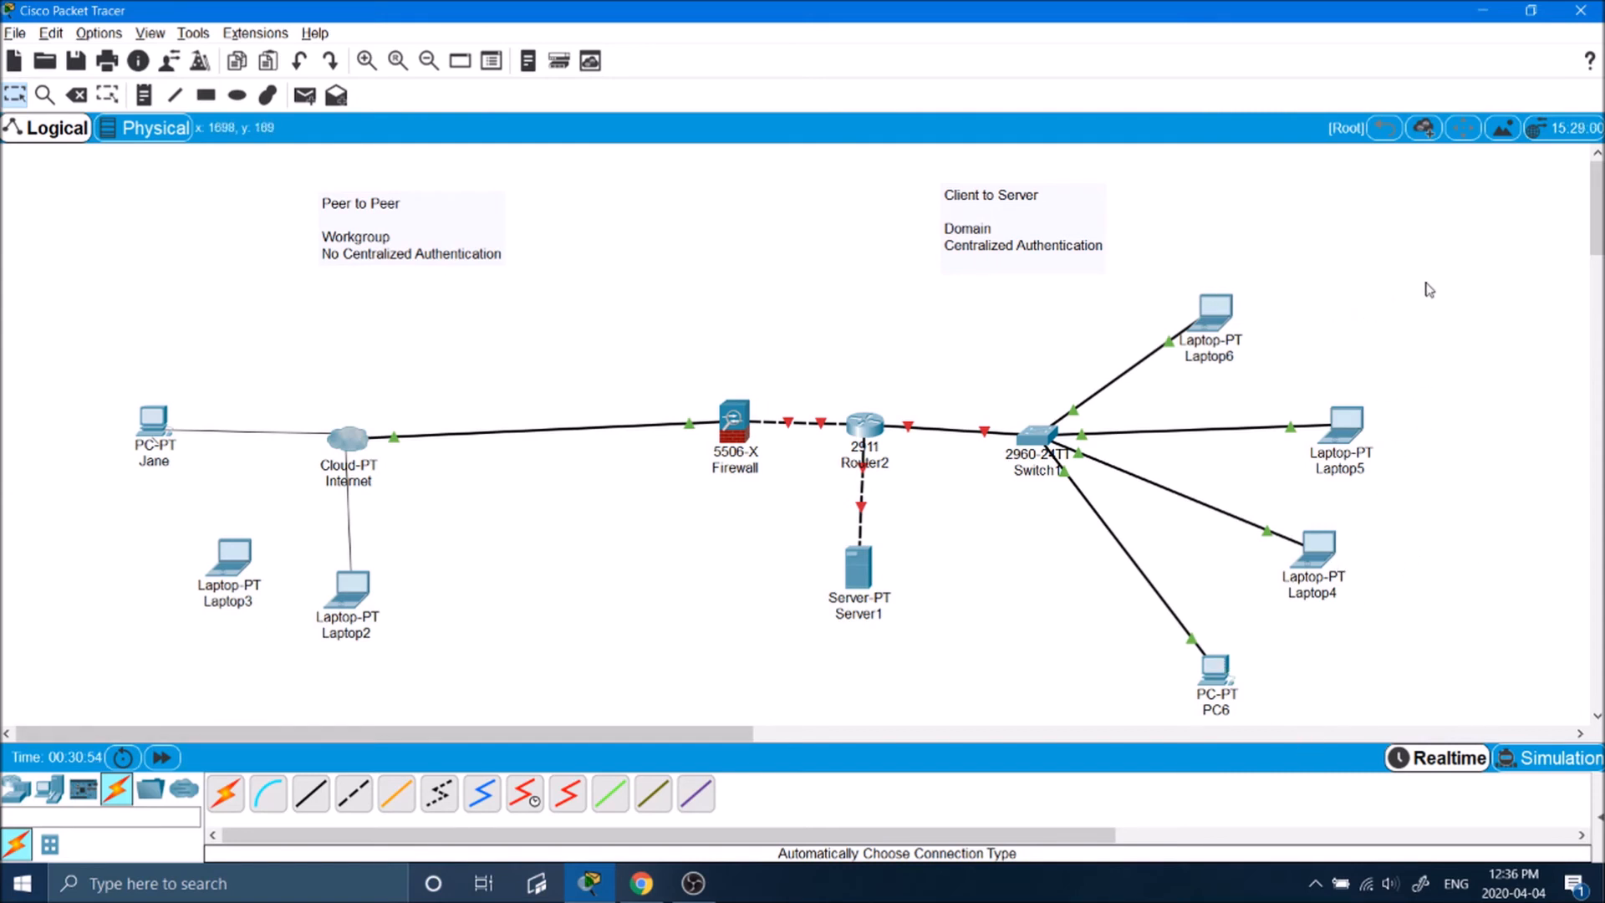
{"action": "mouse_move", "coordinate": [1107, 432]}
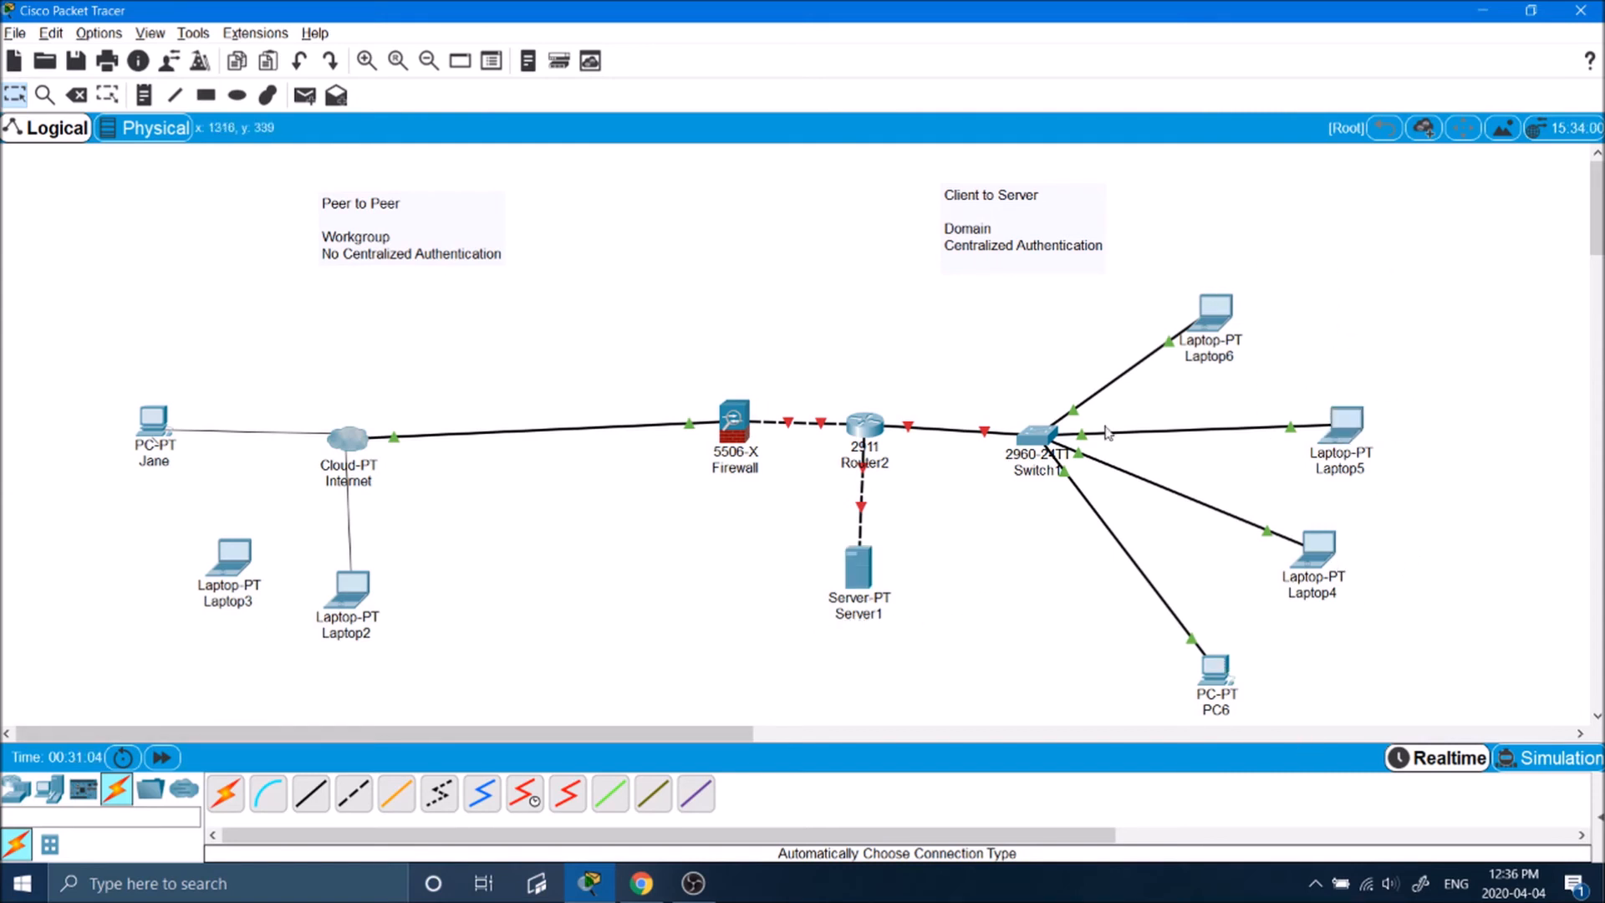
{"action": "mouse_move", "coordinate": [1365, 697]}
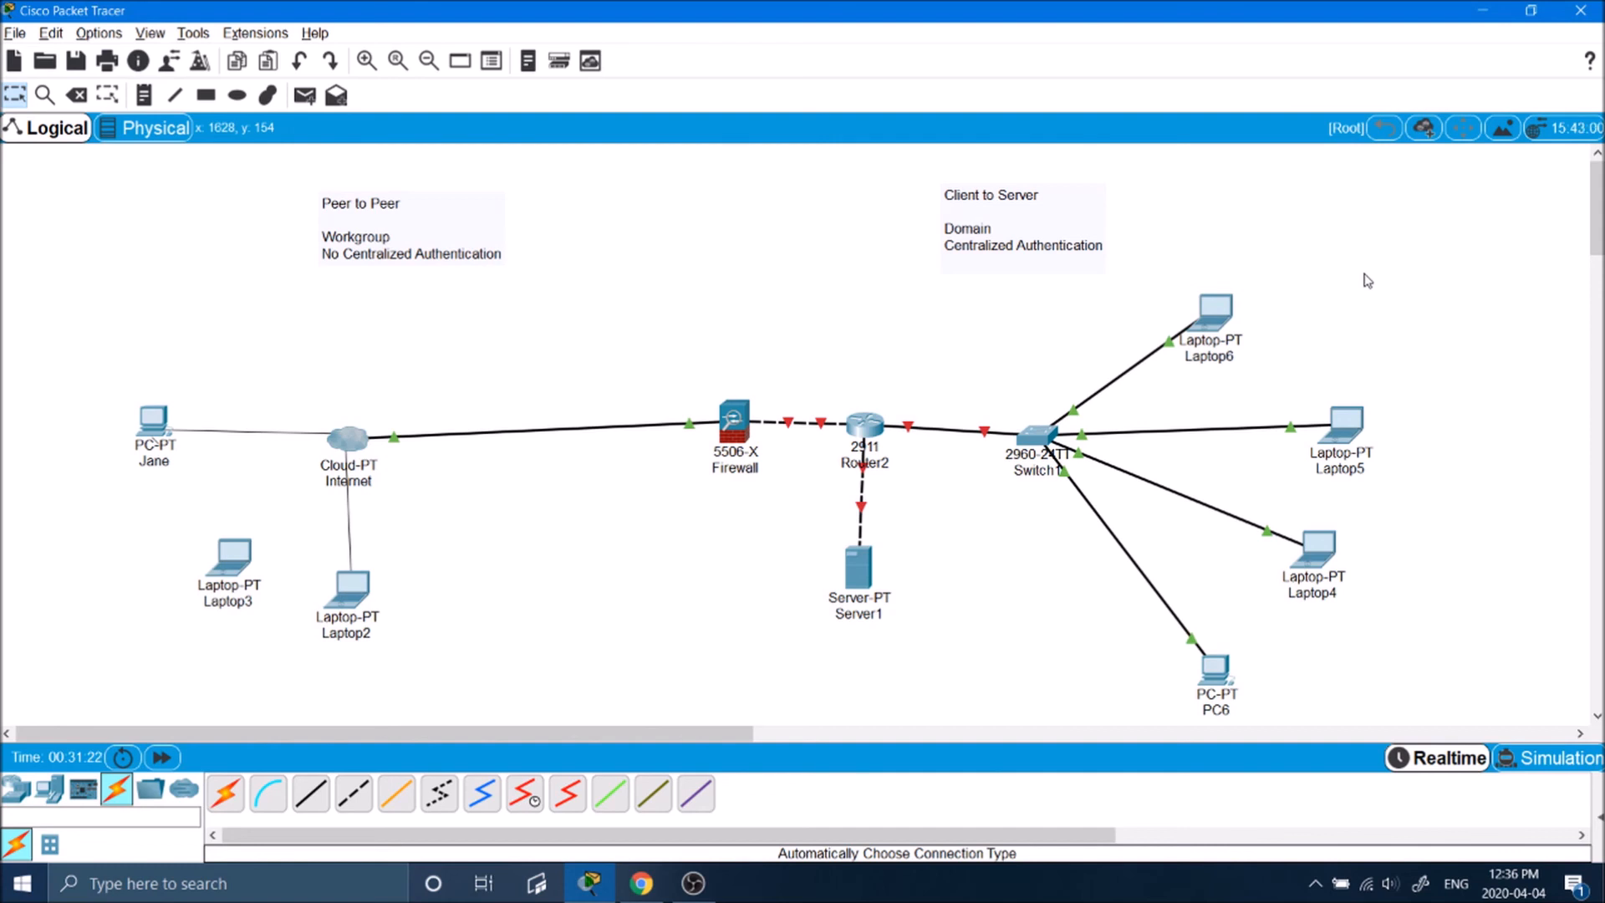
{"action": "mouse_move", "coordinate": [1026, 438]}
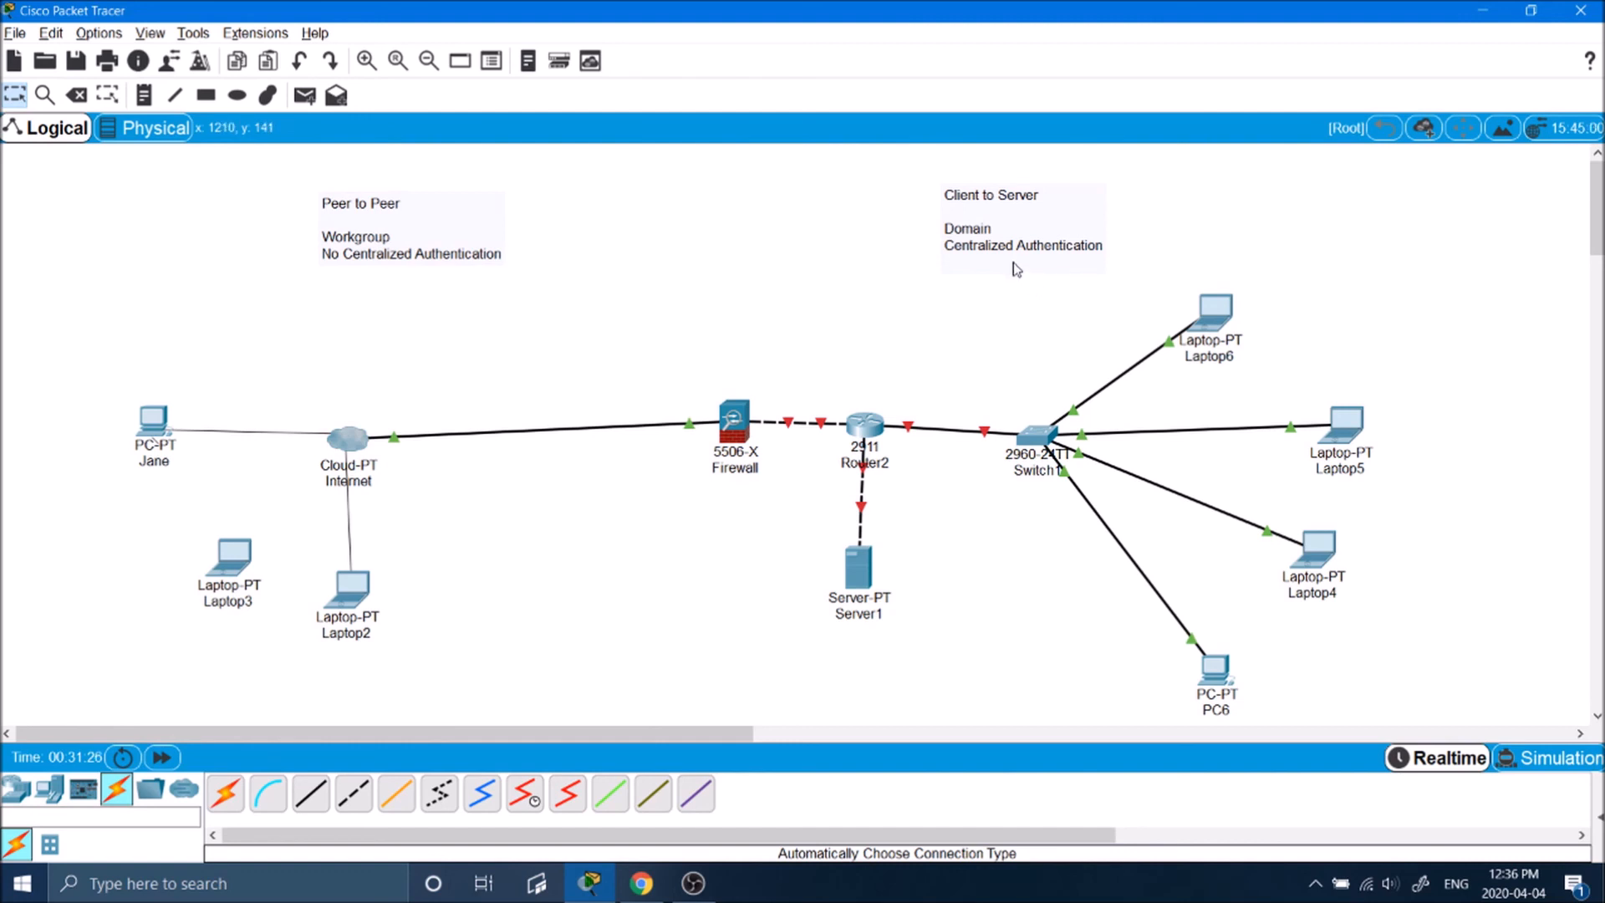
{"action": "mouse_move", "coordinate": [745, 392]}
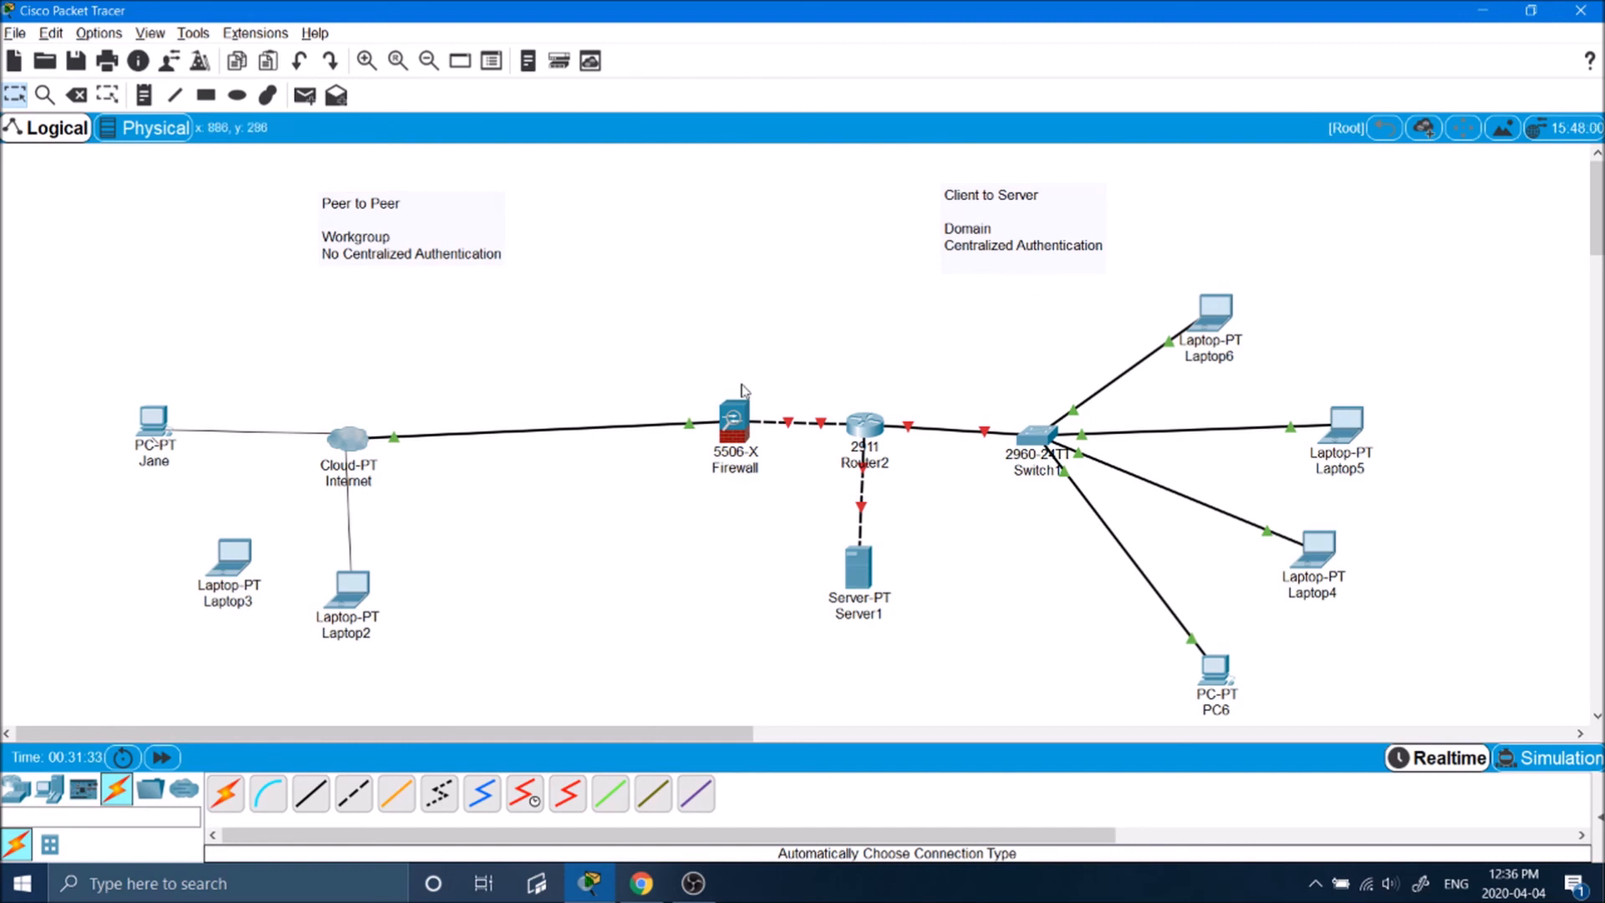